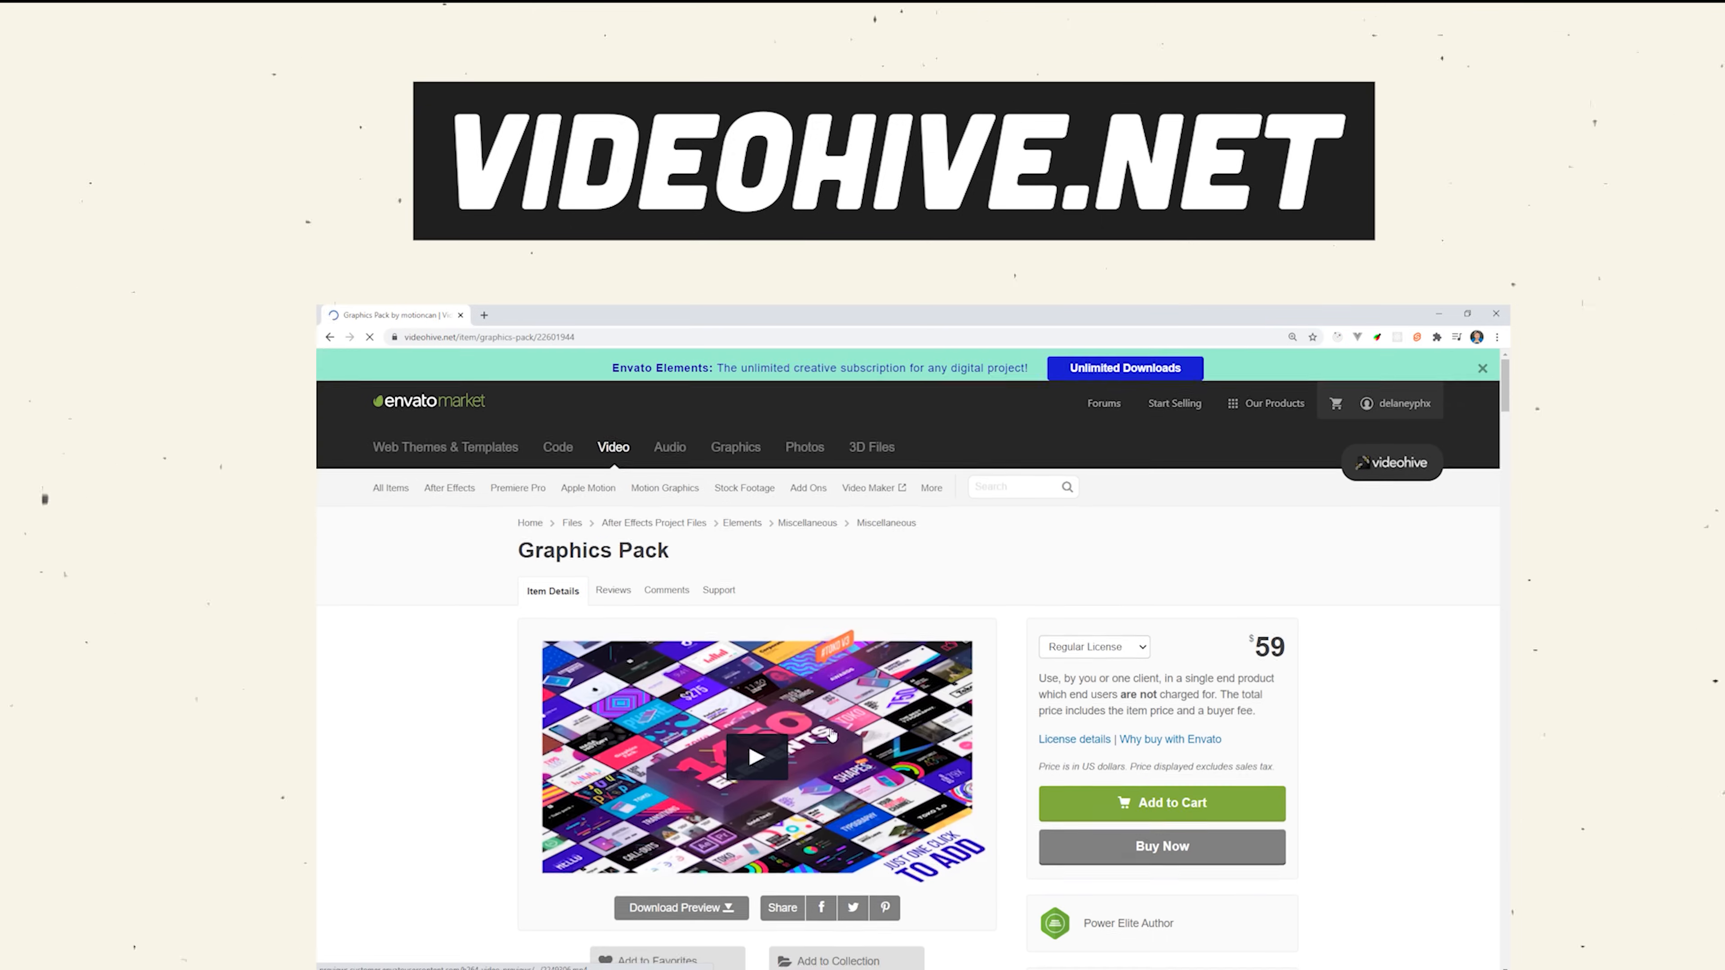
View the Graphics Pack item page on VideoHive, priced $59 under a regular license
click(756, 757)
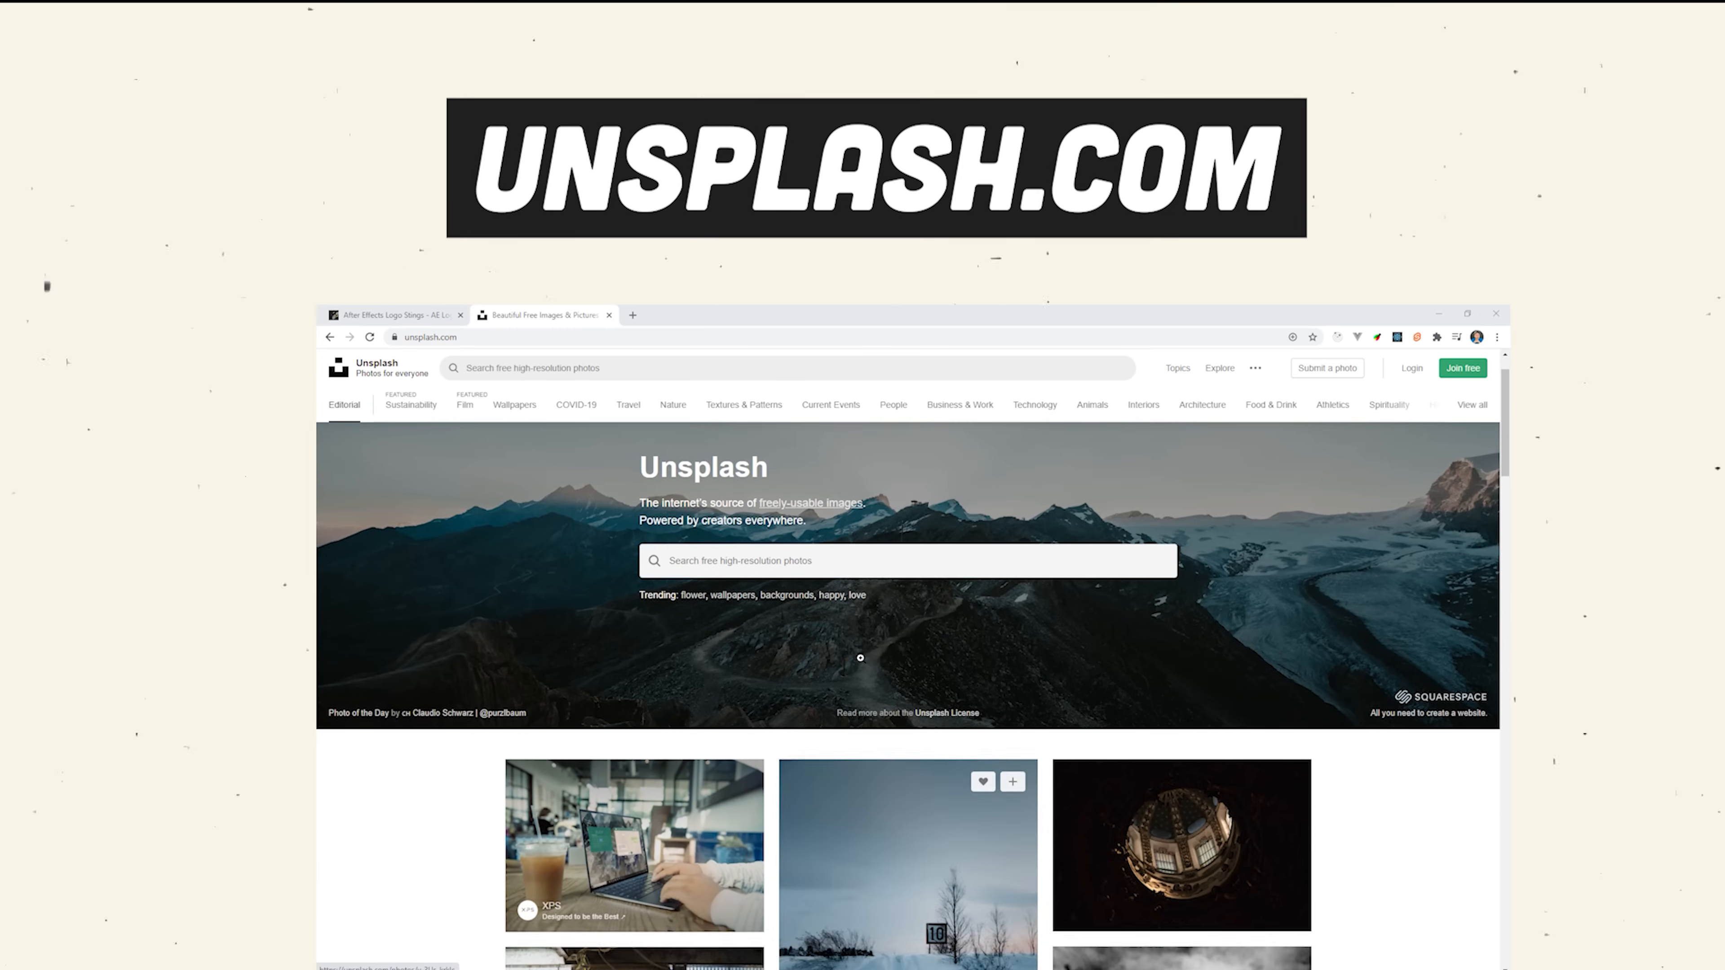
Search Unsplash for 'programming' and browse down the photo results
text(programming)
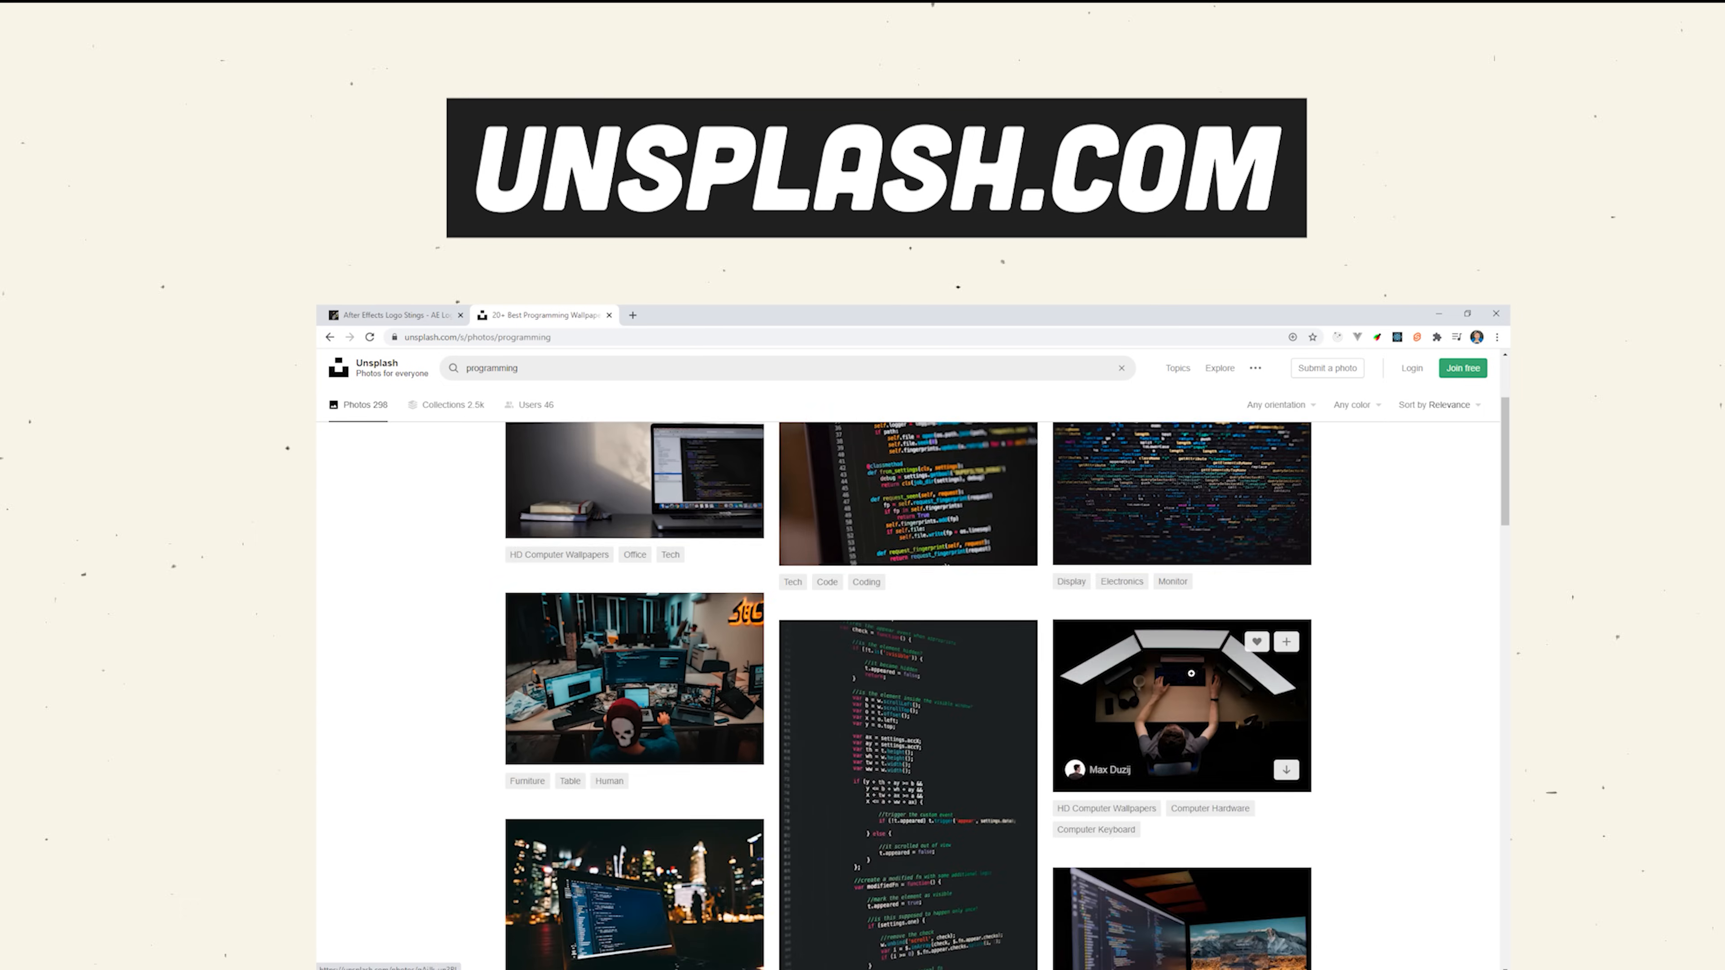
scroll(down, 3)
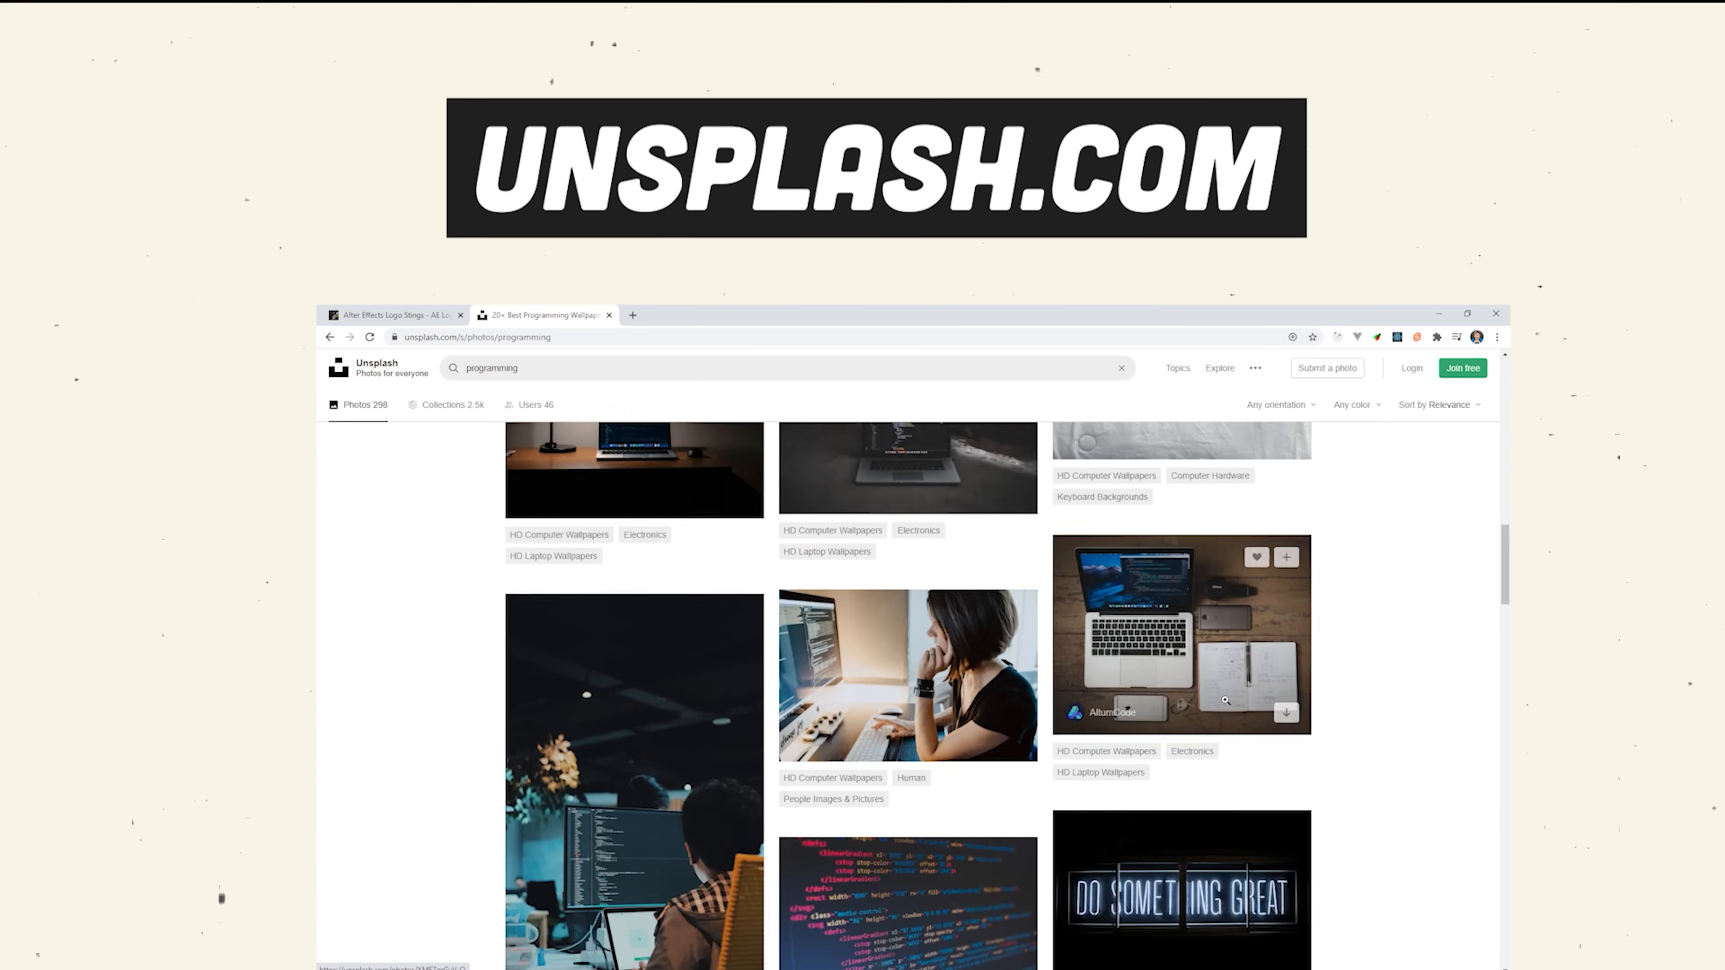
scroll(down, 3)
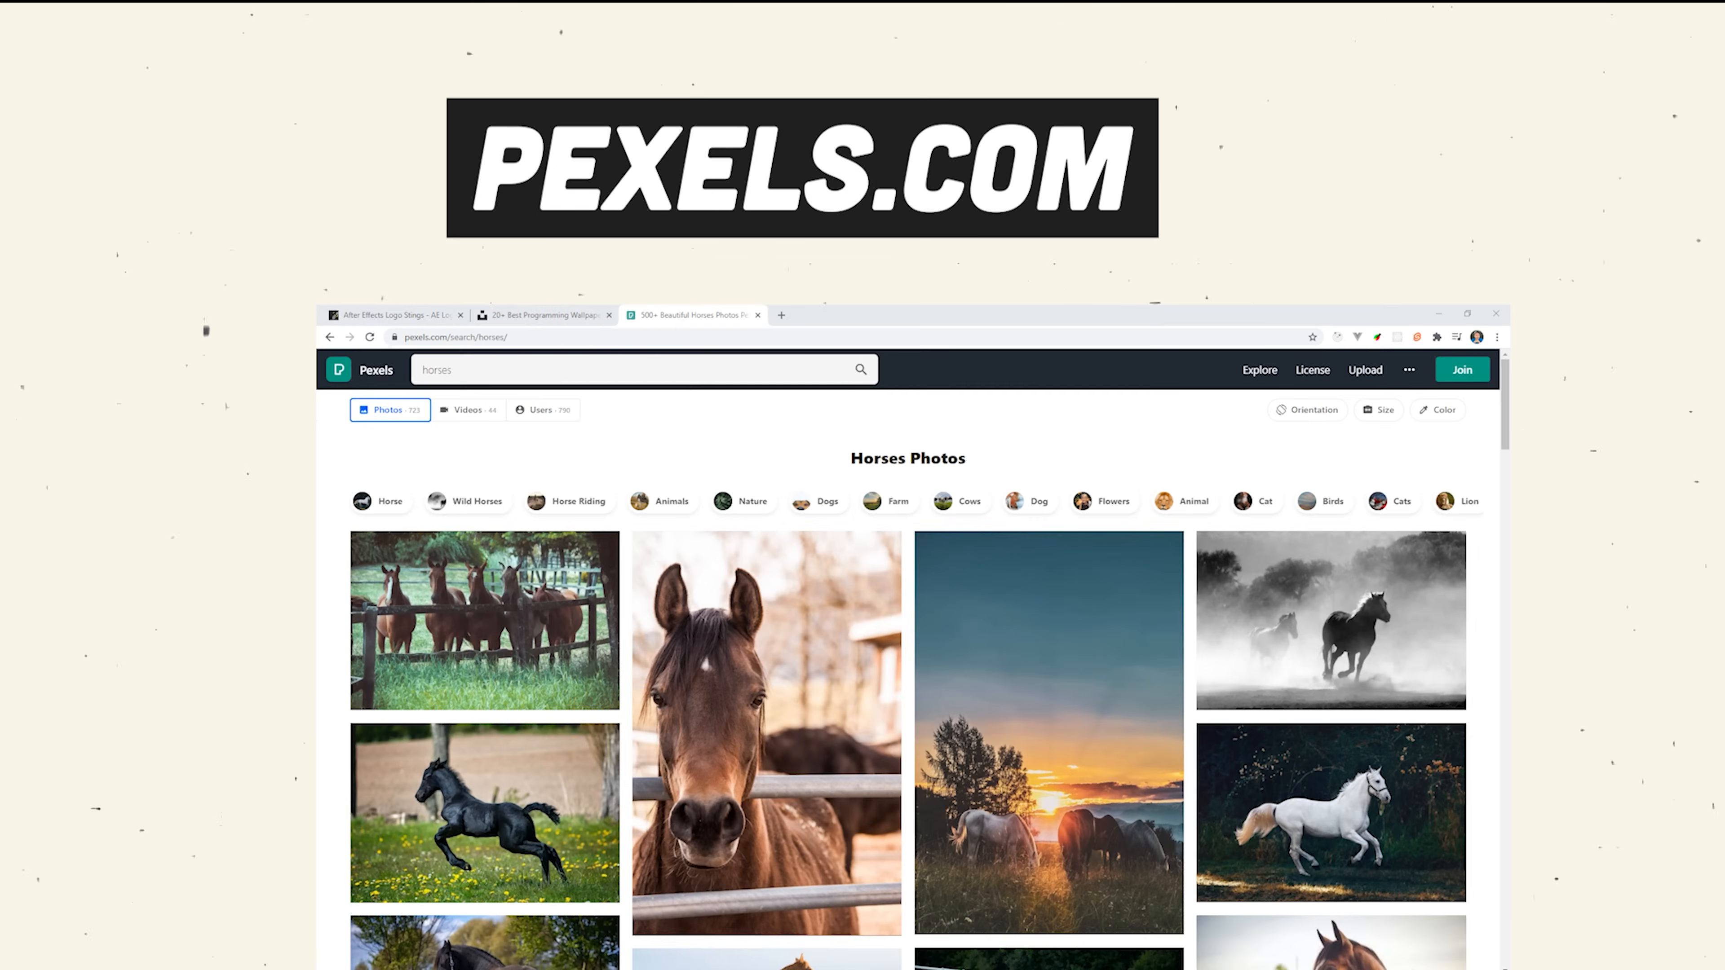
scroll(down, 3)
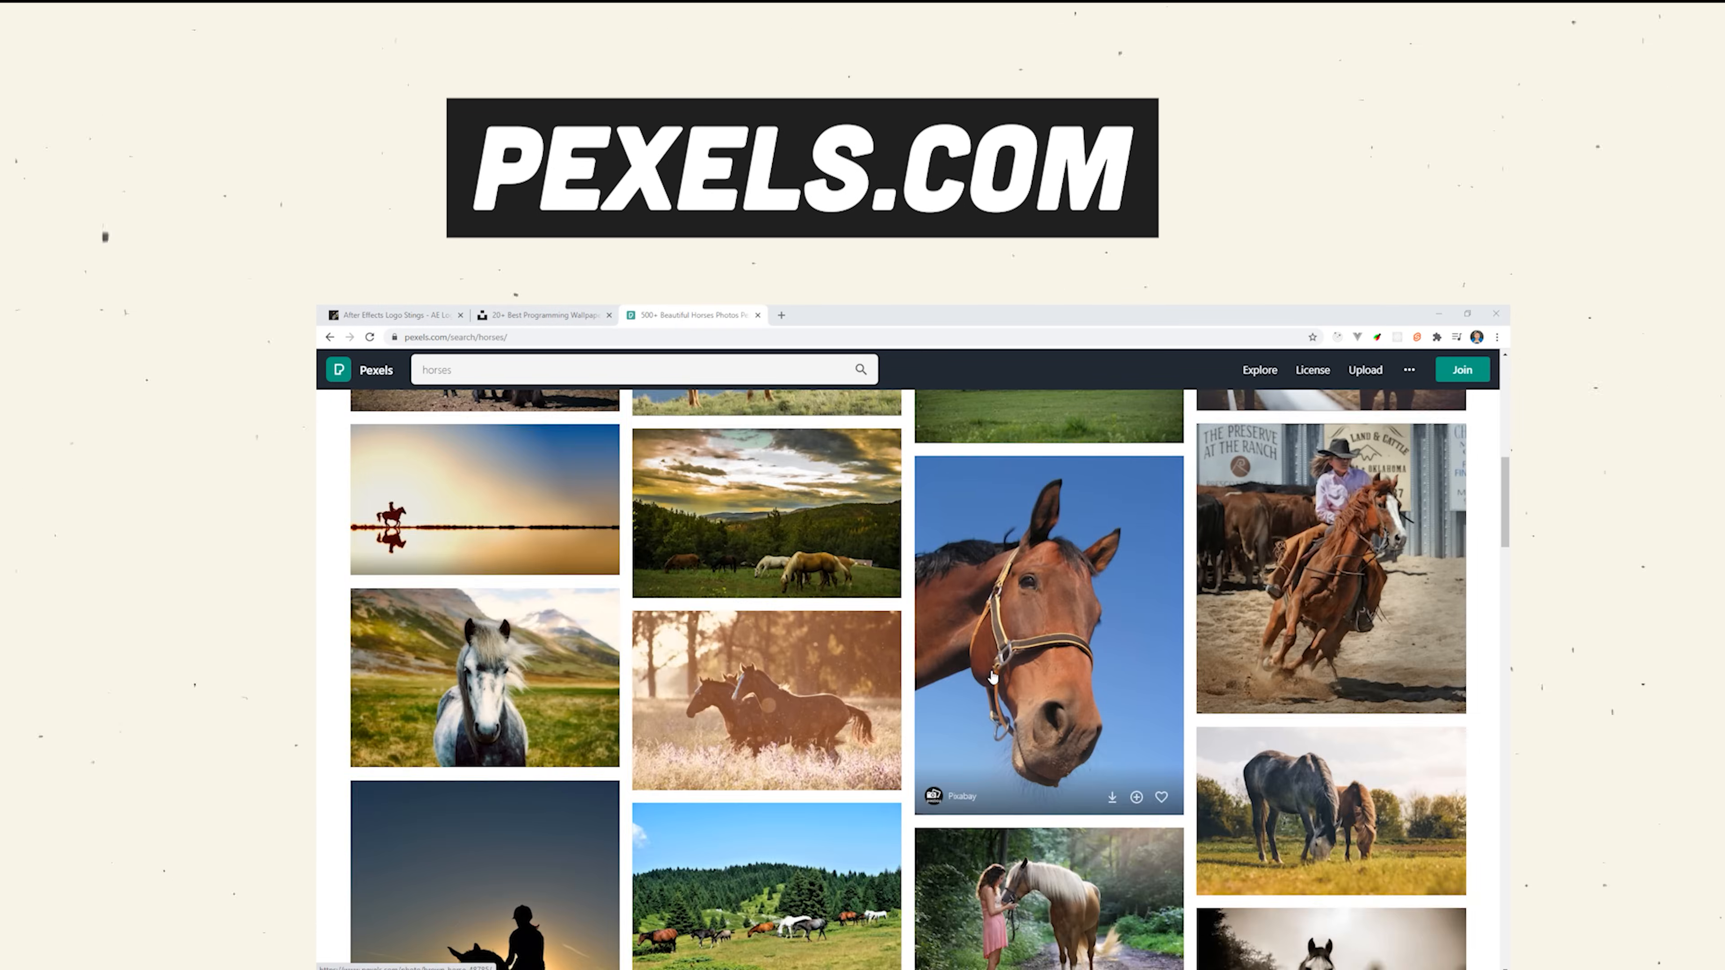
scroll(down, 3)
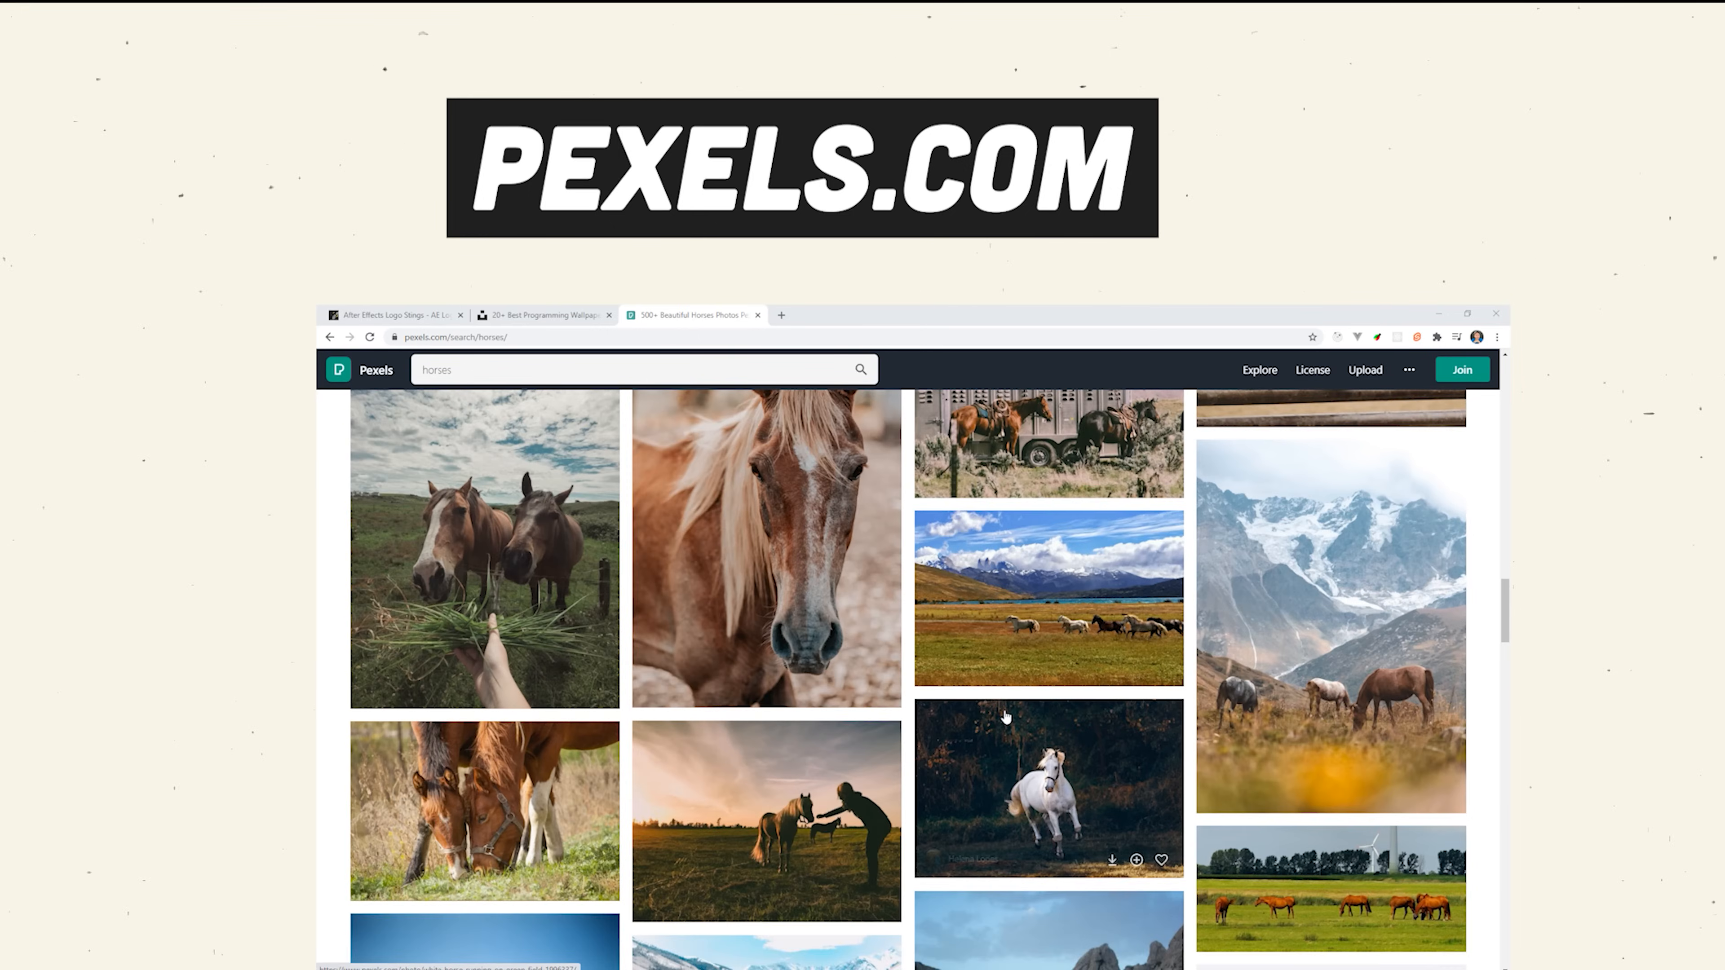
scroll(down, 3)
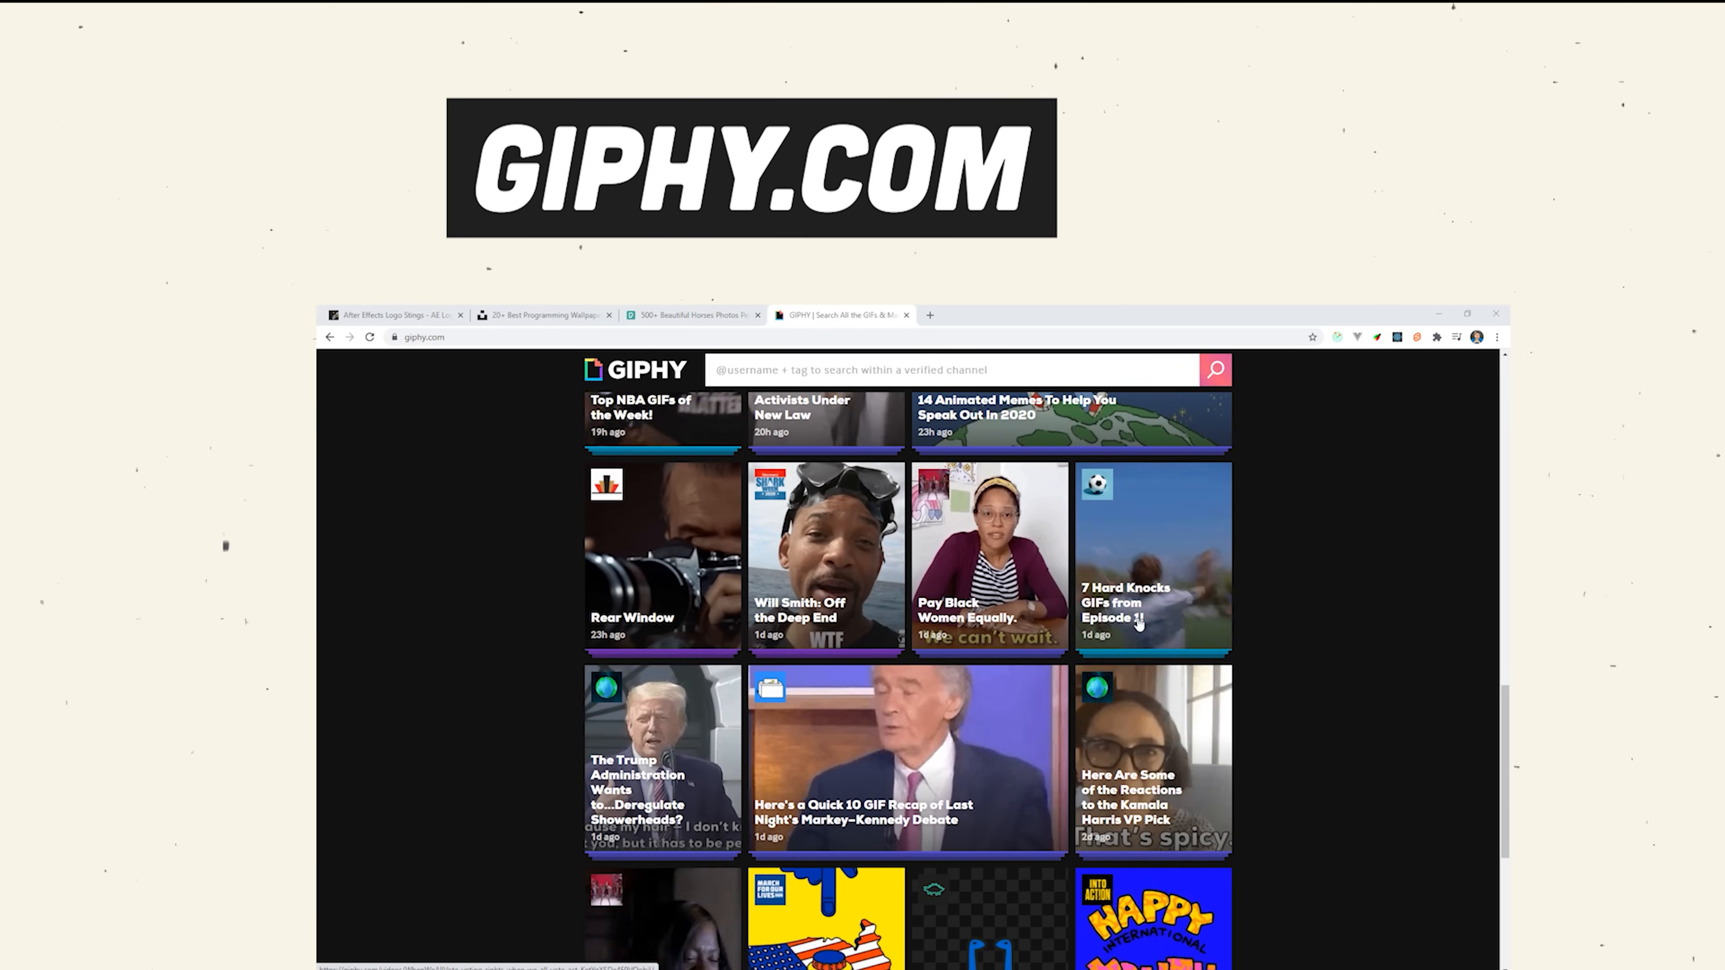
scroll(down, 3)
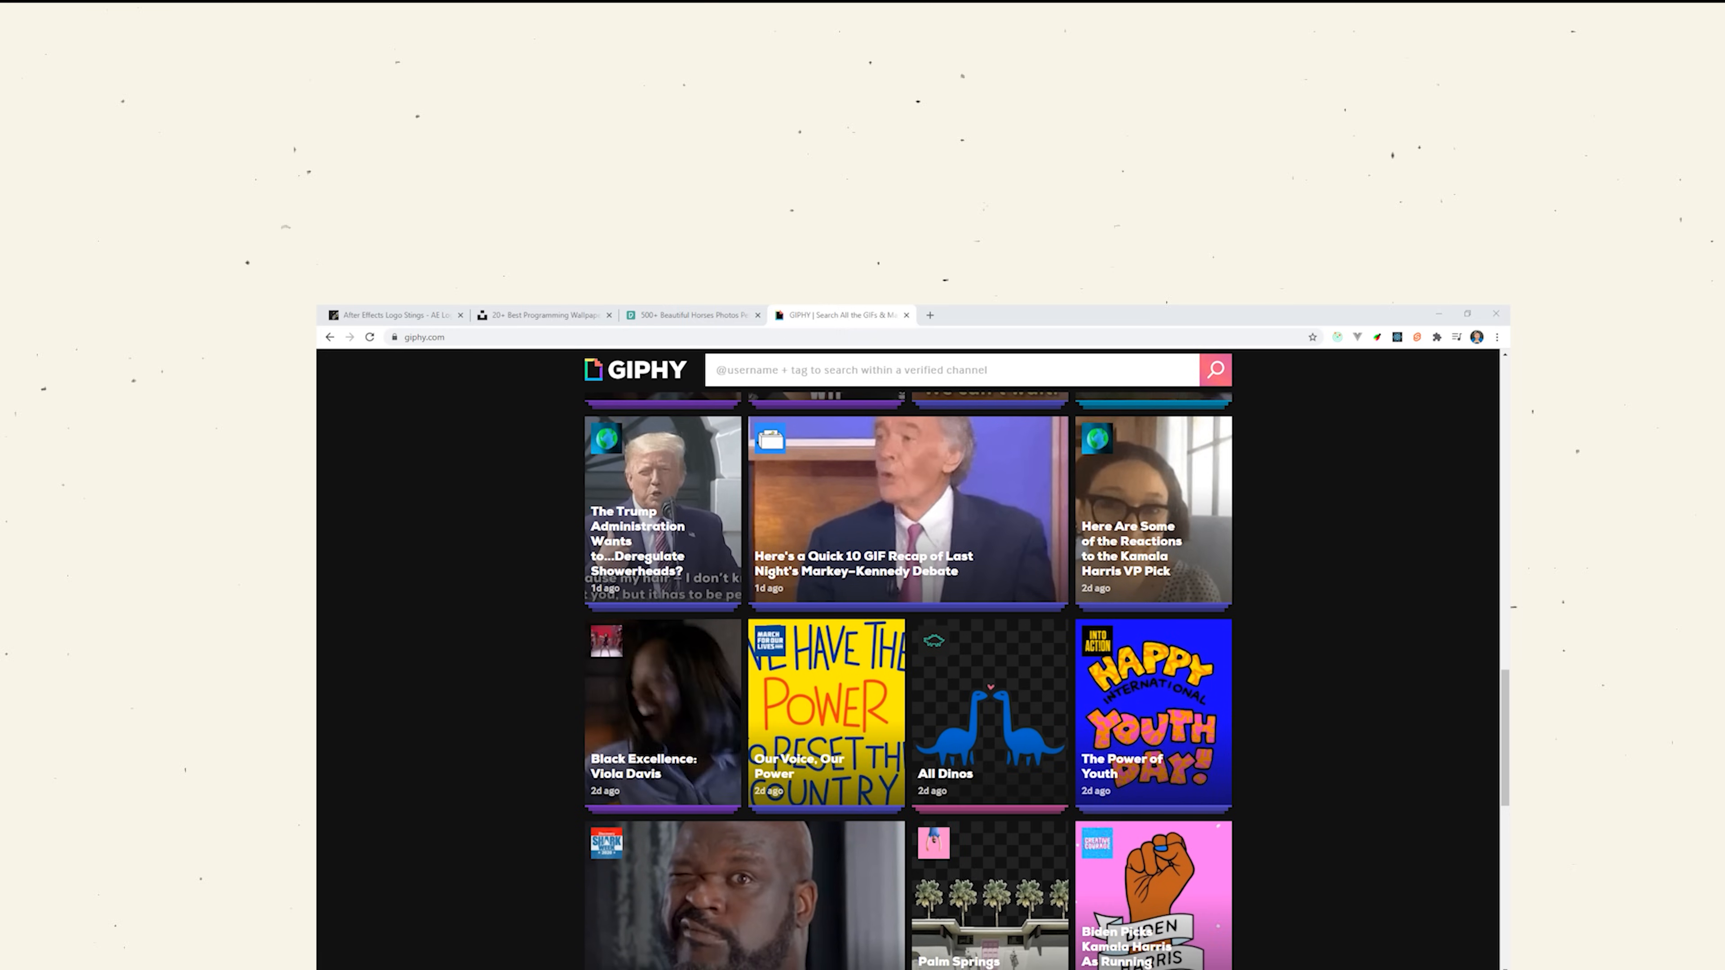
Switch to Flaticon and browse the Flaticon's Choice icon packs on the home page
click(930, 315)
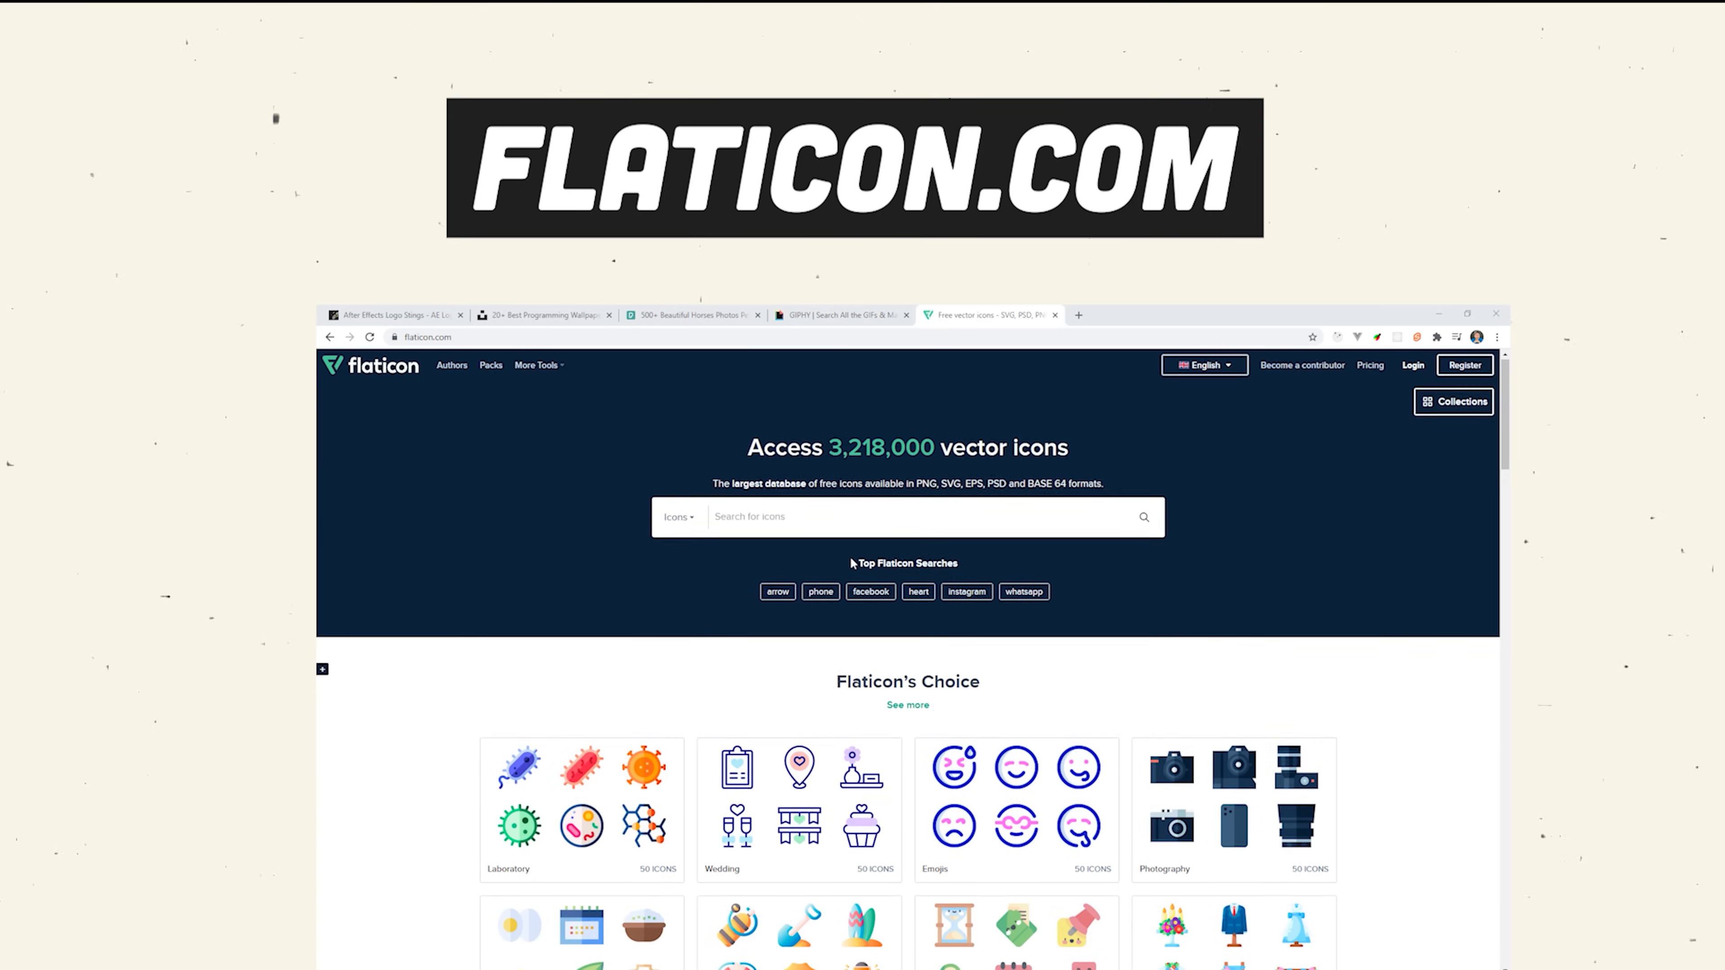
scroll(down, 3)
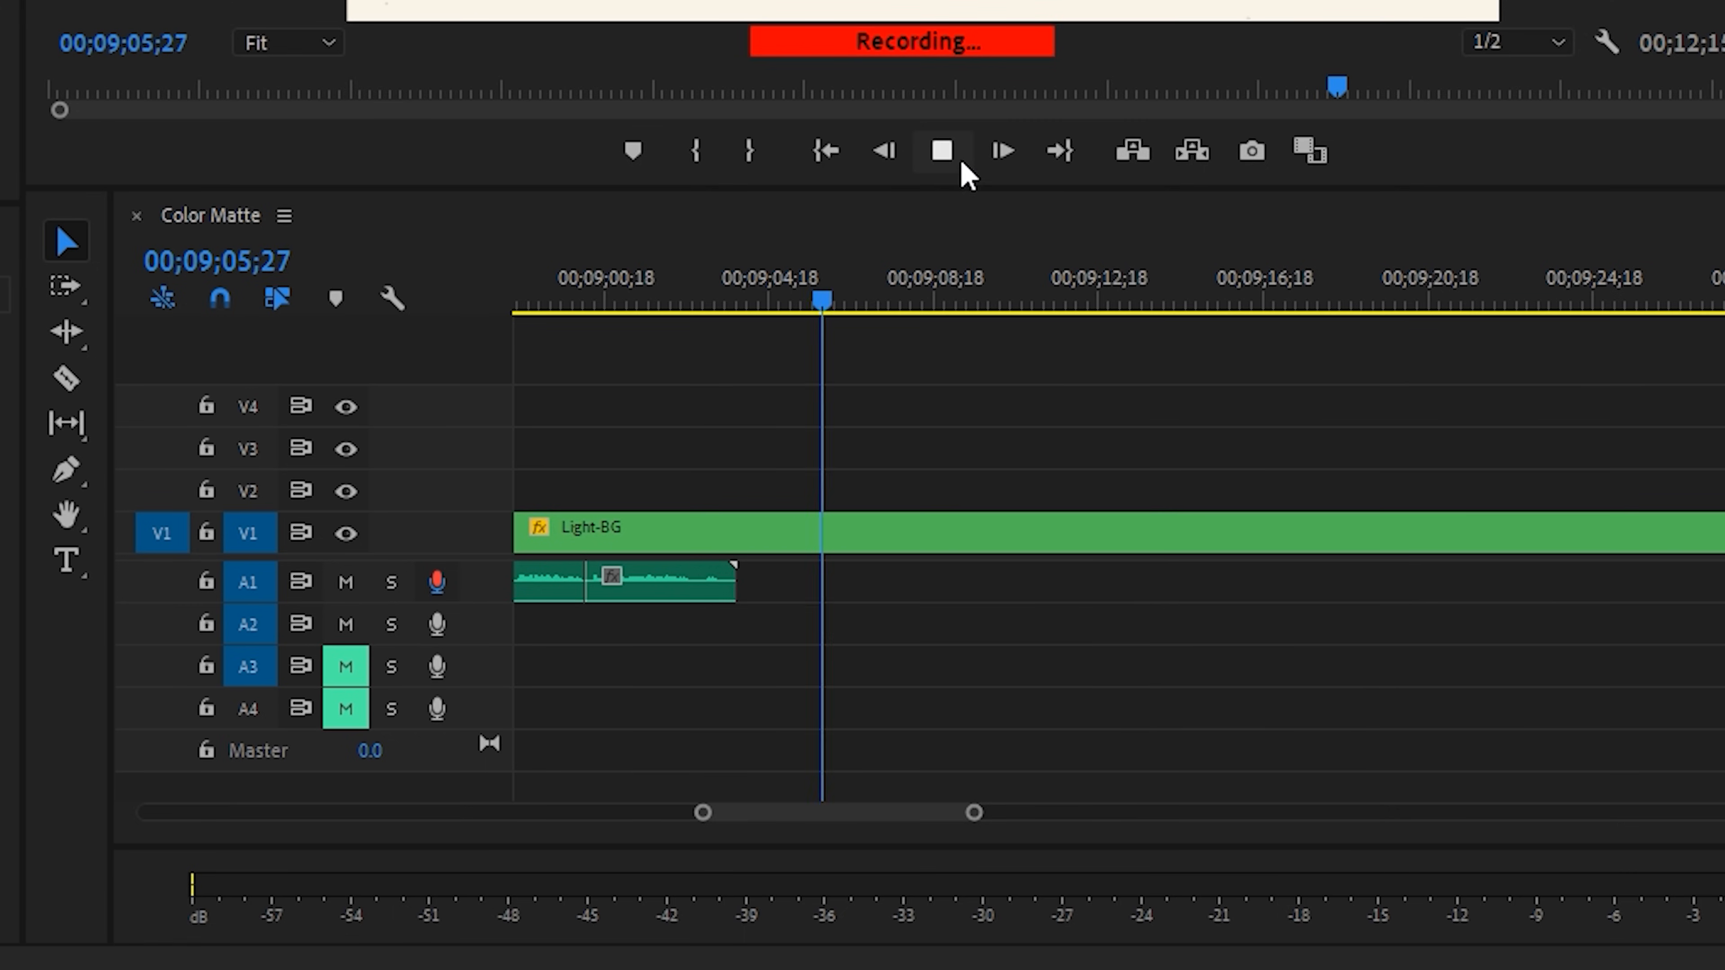
Stop the voiceover recording, review the take, and select the latest clip on A1
click(940, 151)
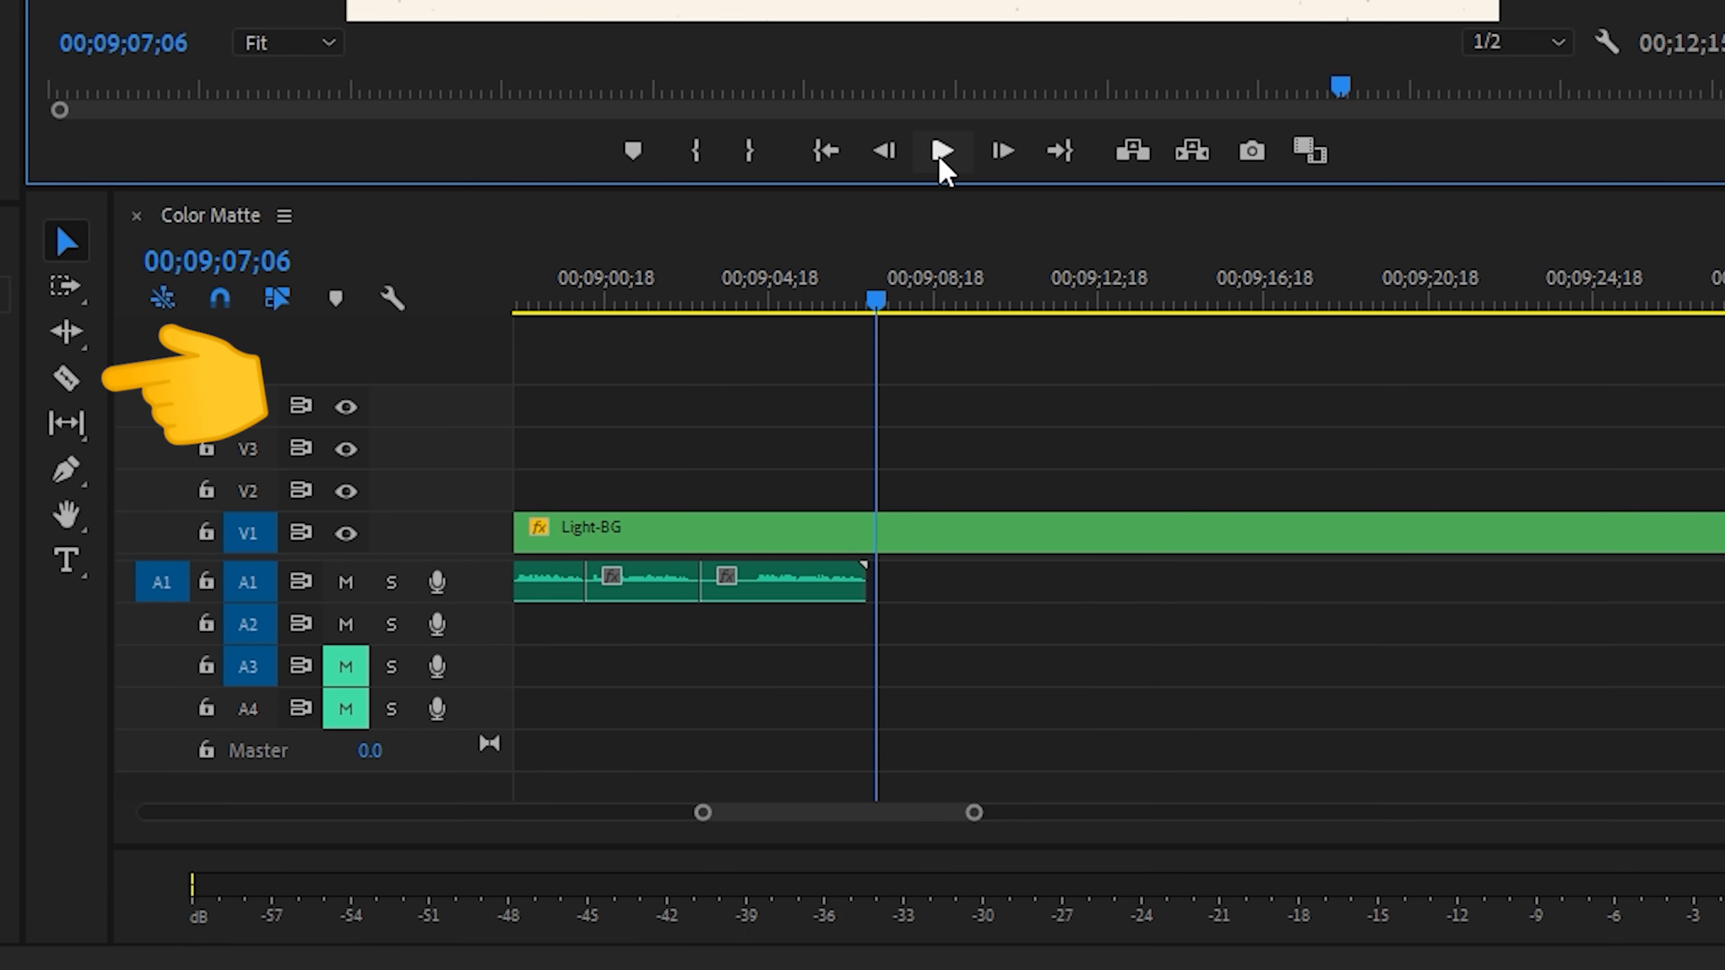
click(940, 151)
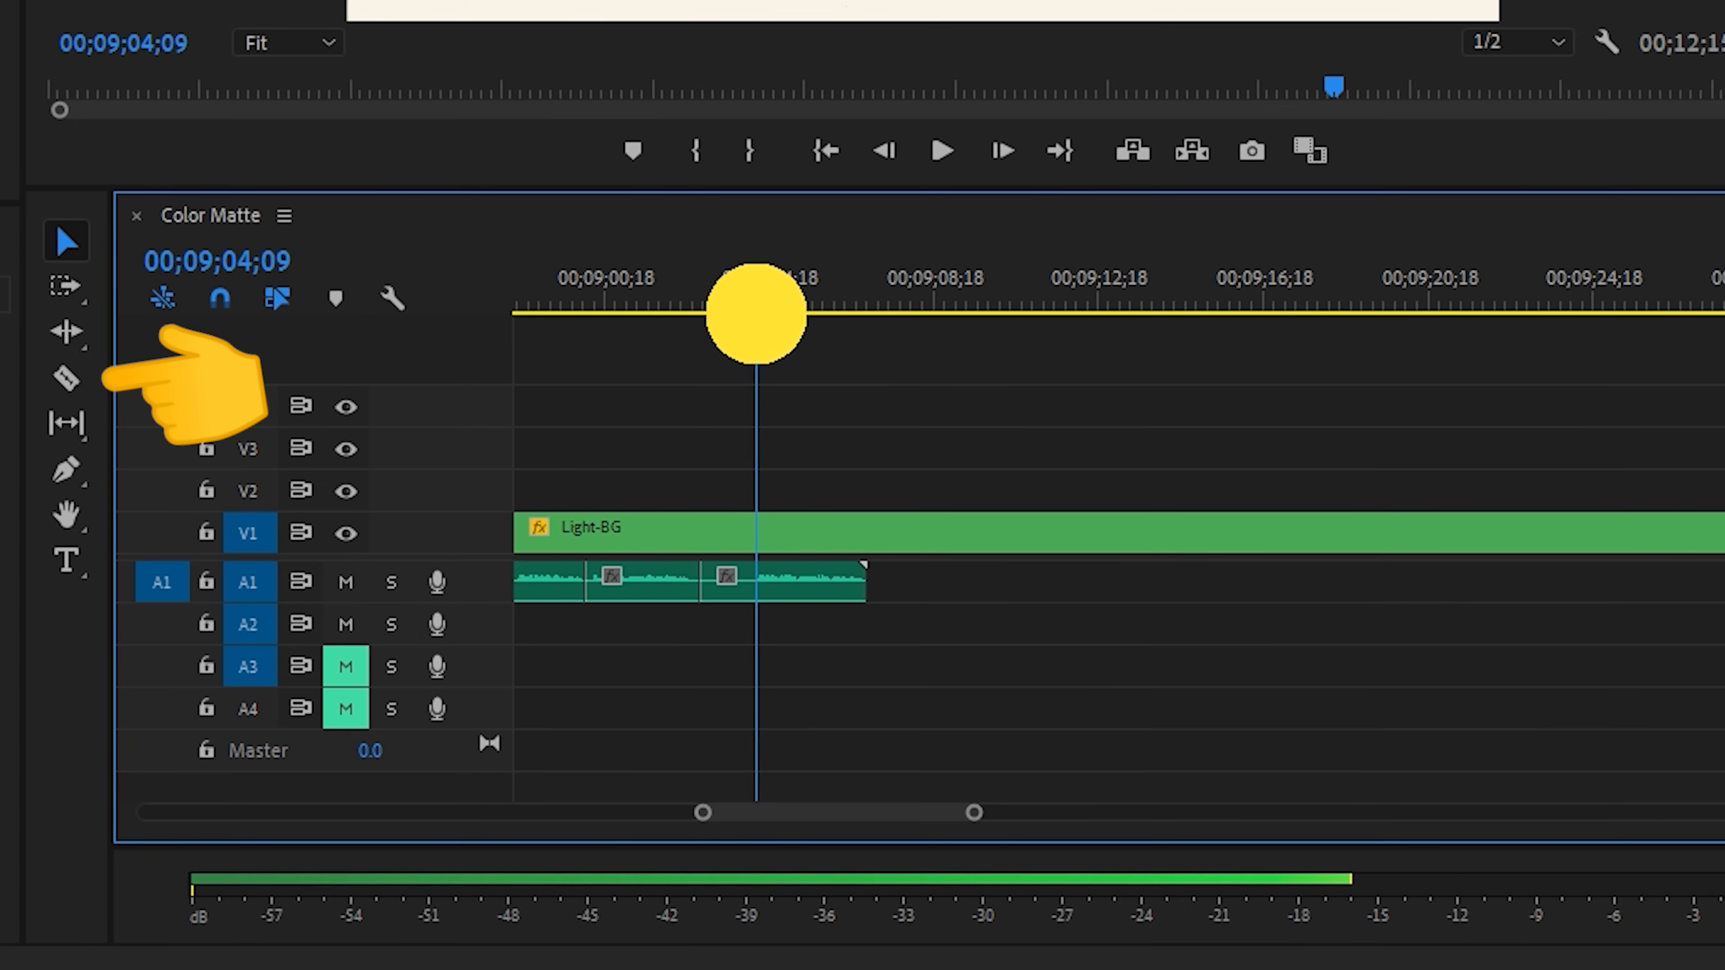
click(65, 378)
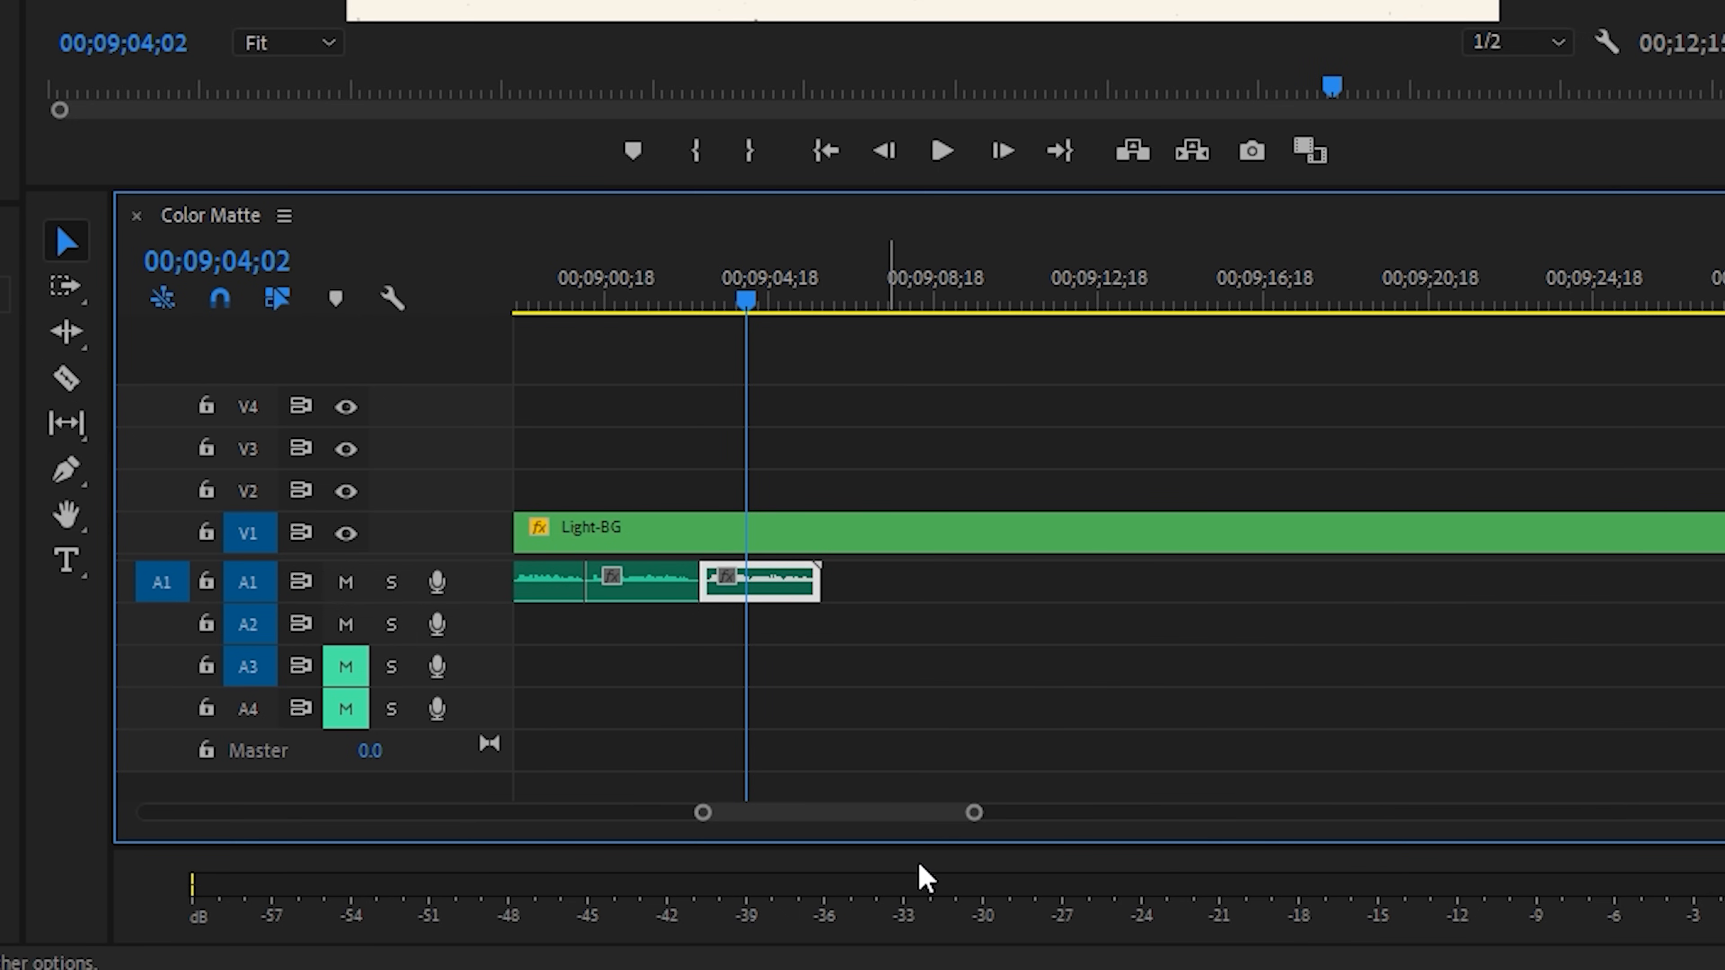
drag(759, 581, 1029, 582)
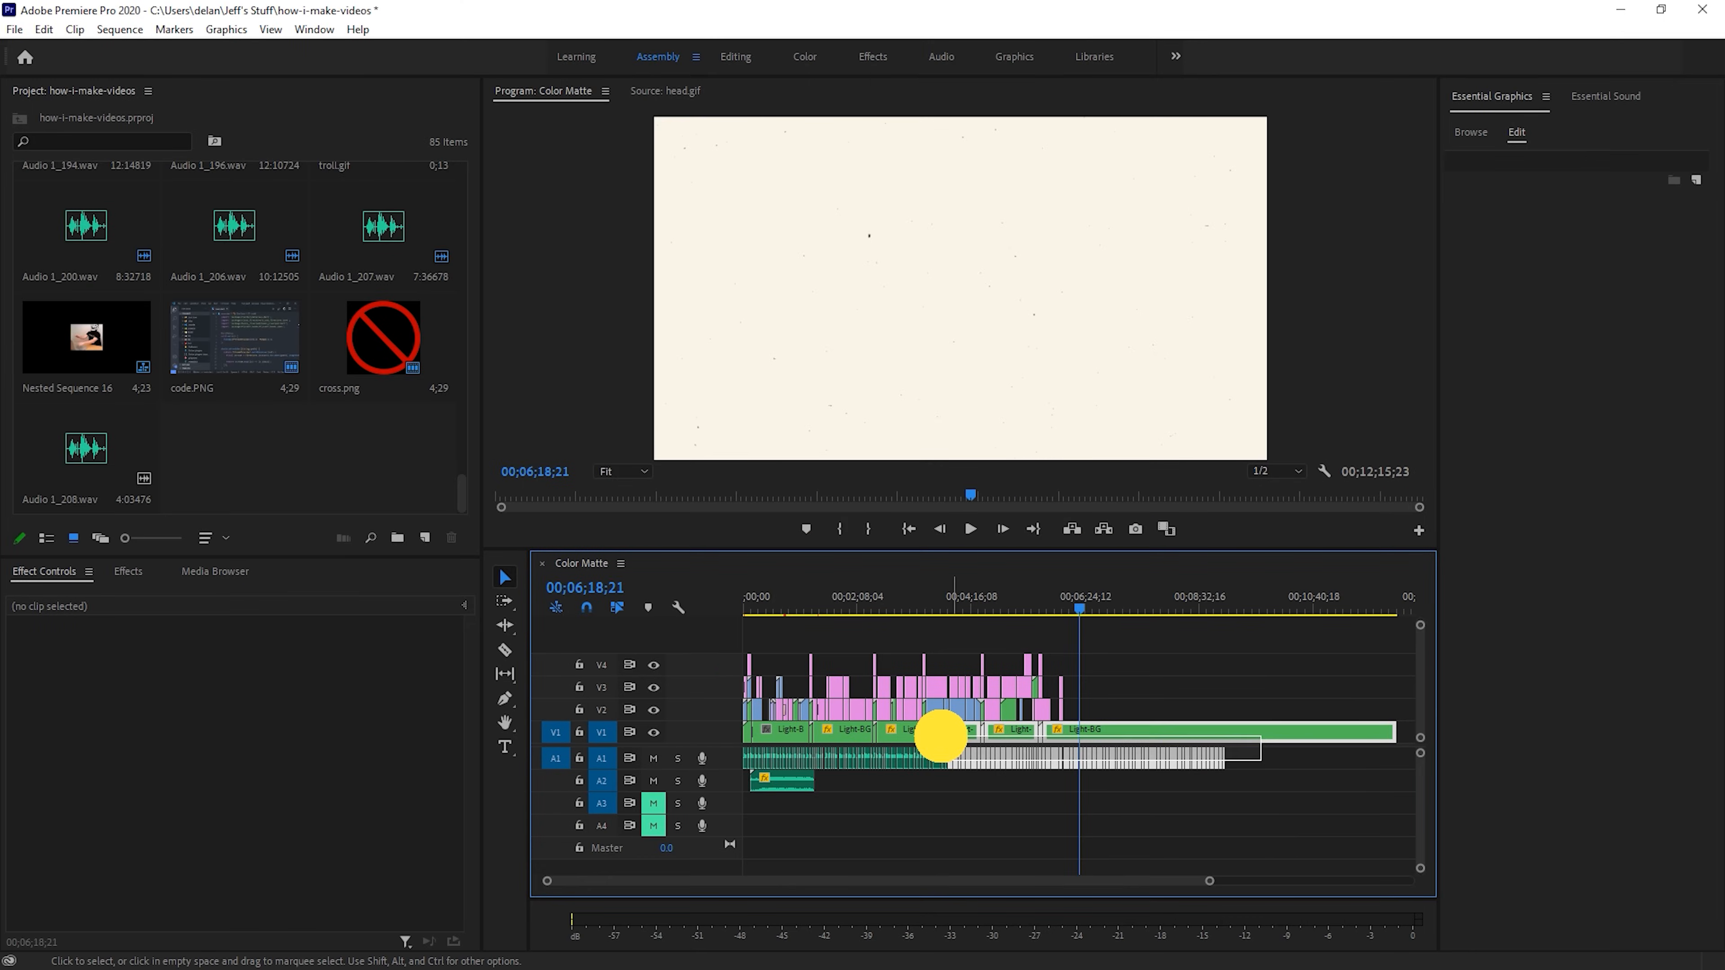
Nest the voiceover clips into one sequence and tag it as Dialogue in Essential Sound
right_click(941, 731)
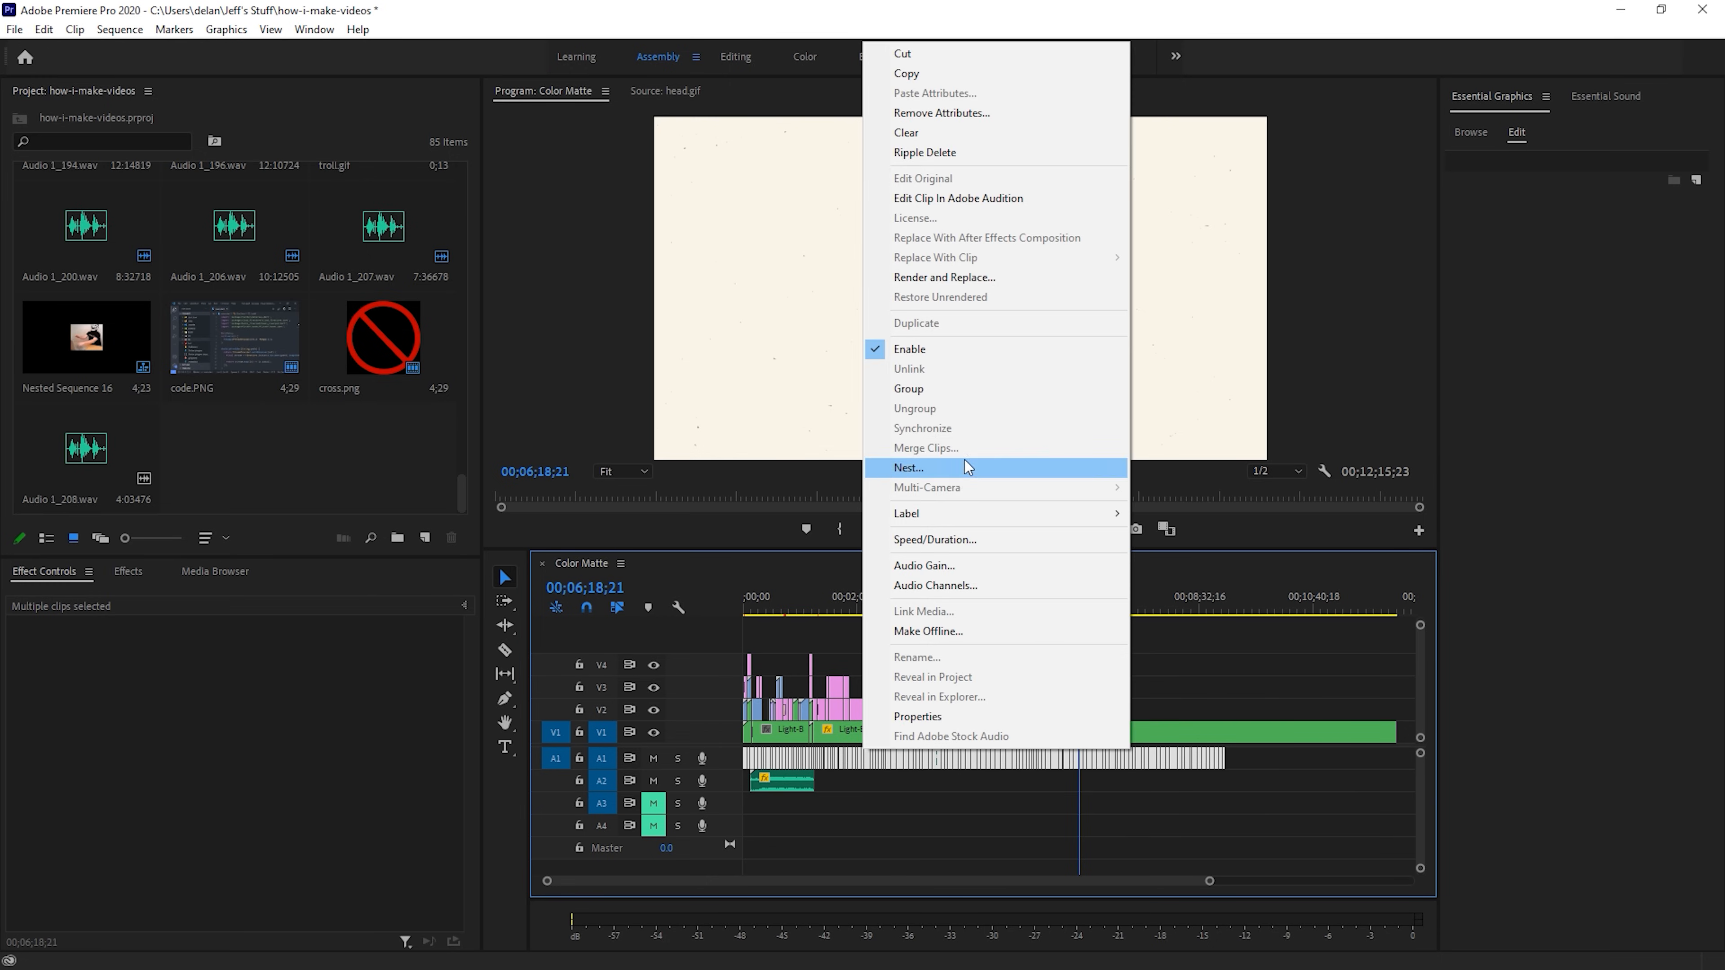
click(908, 466)
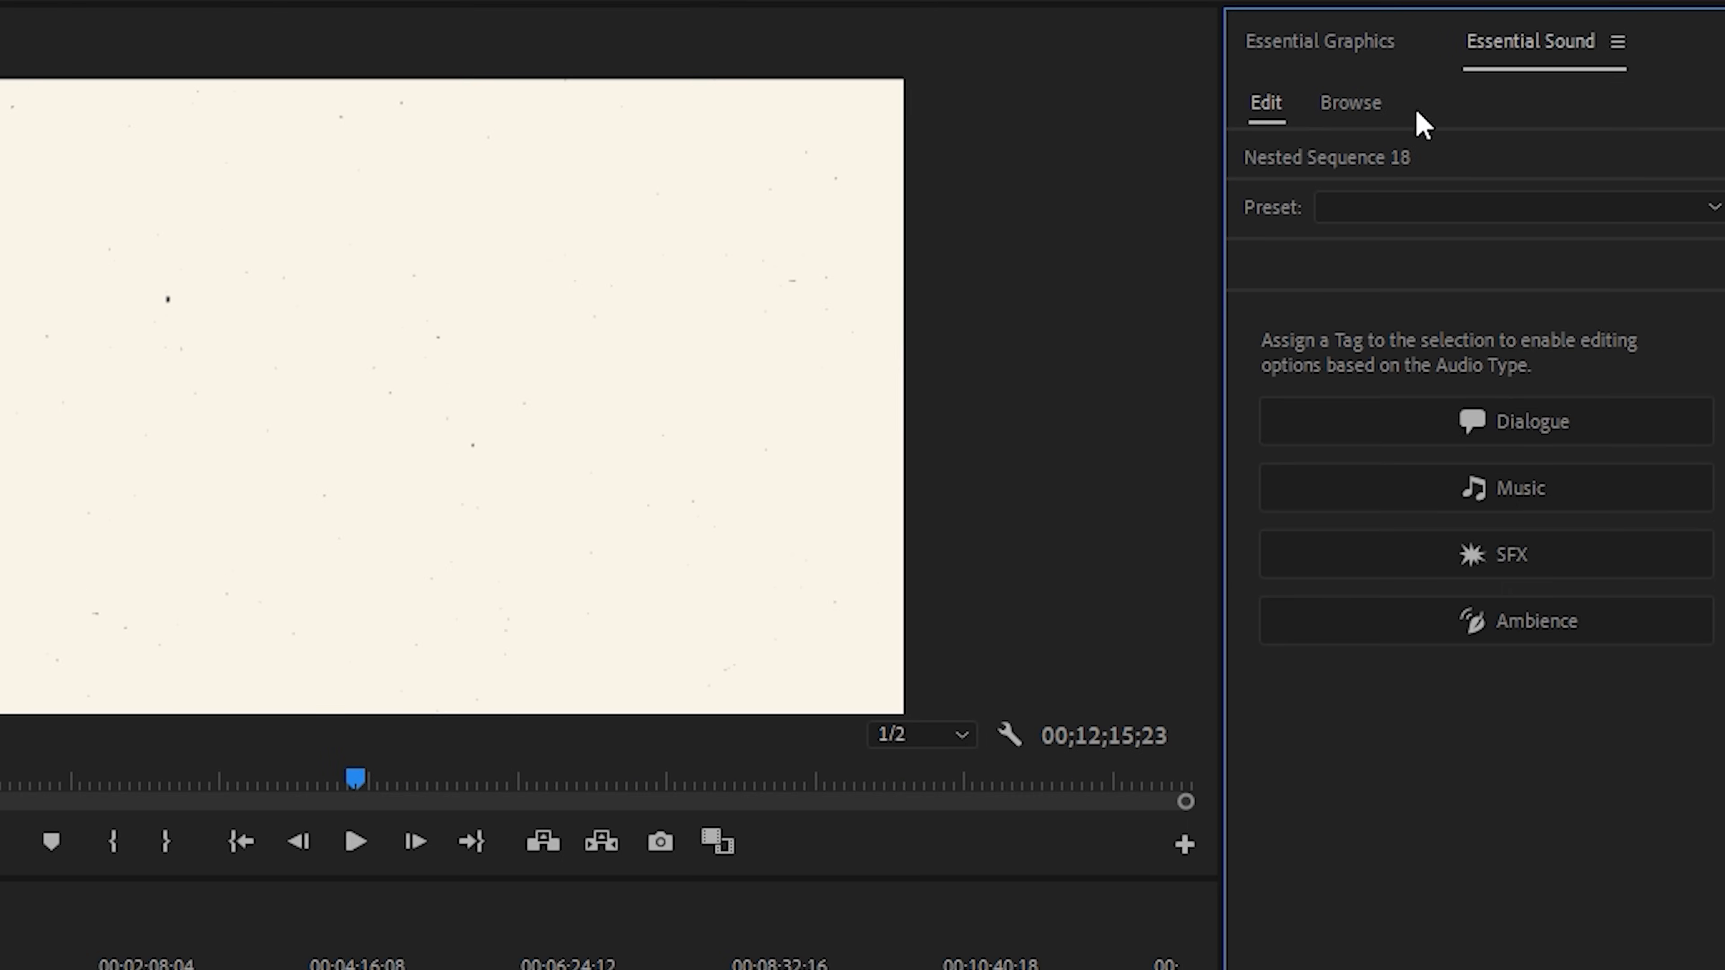
click(1481, 420)
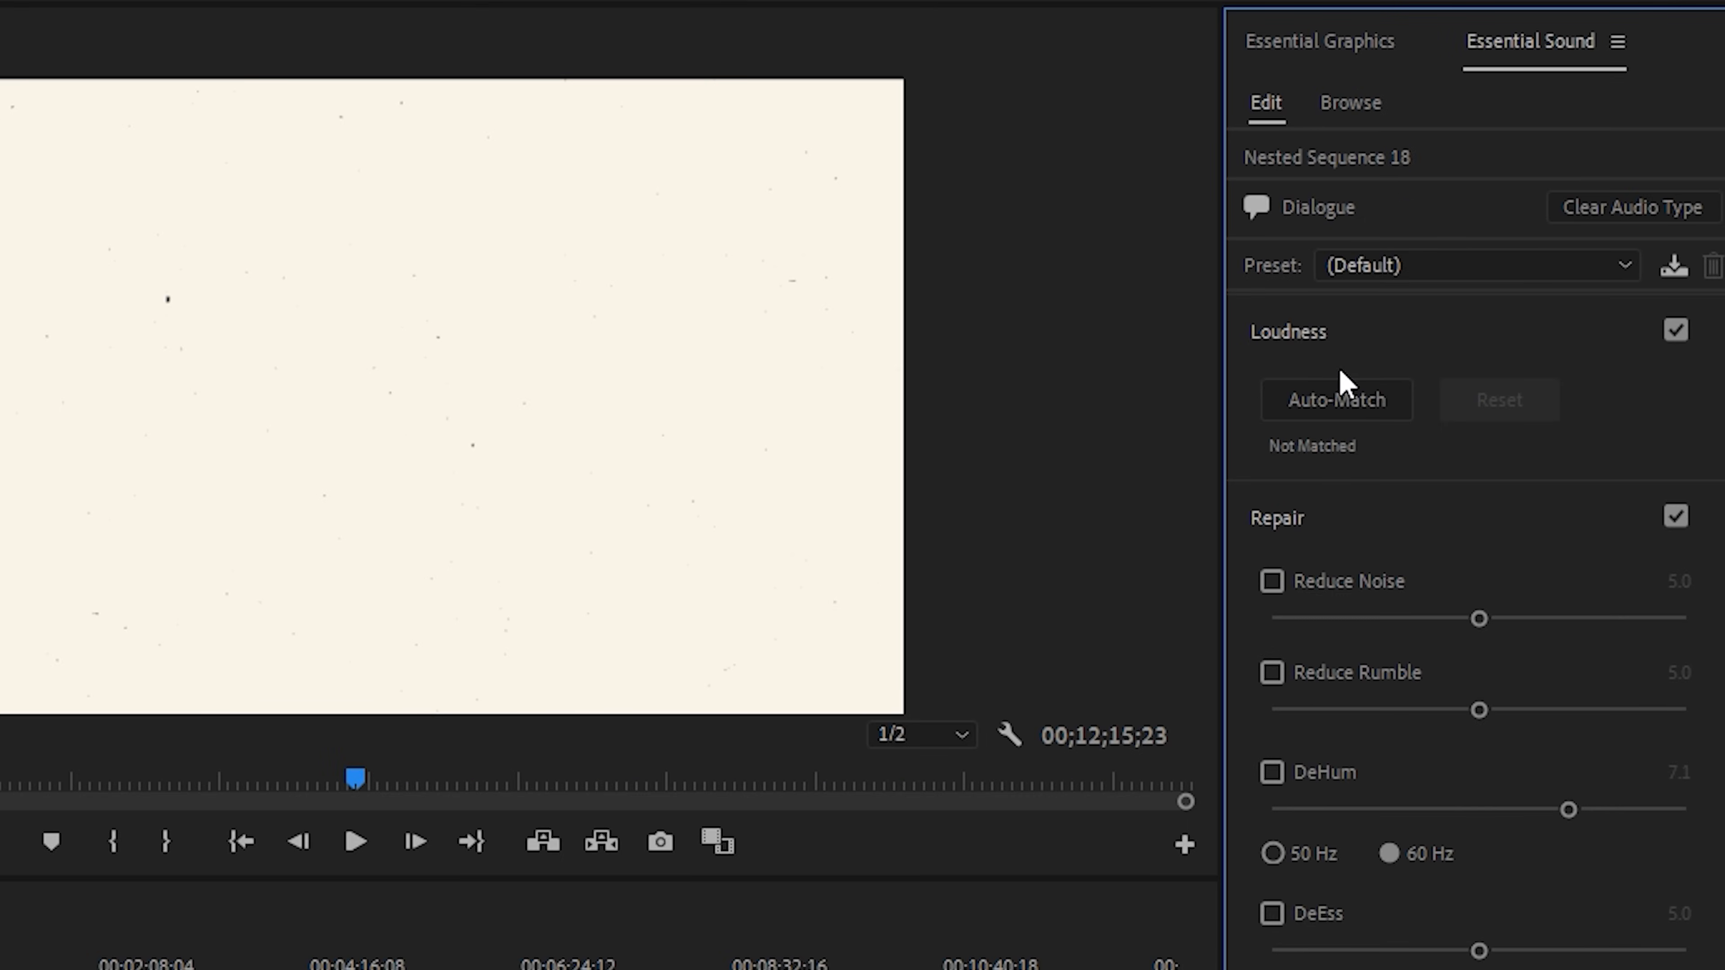
mouse_move(1383, 667)
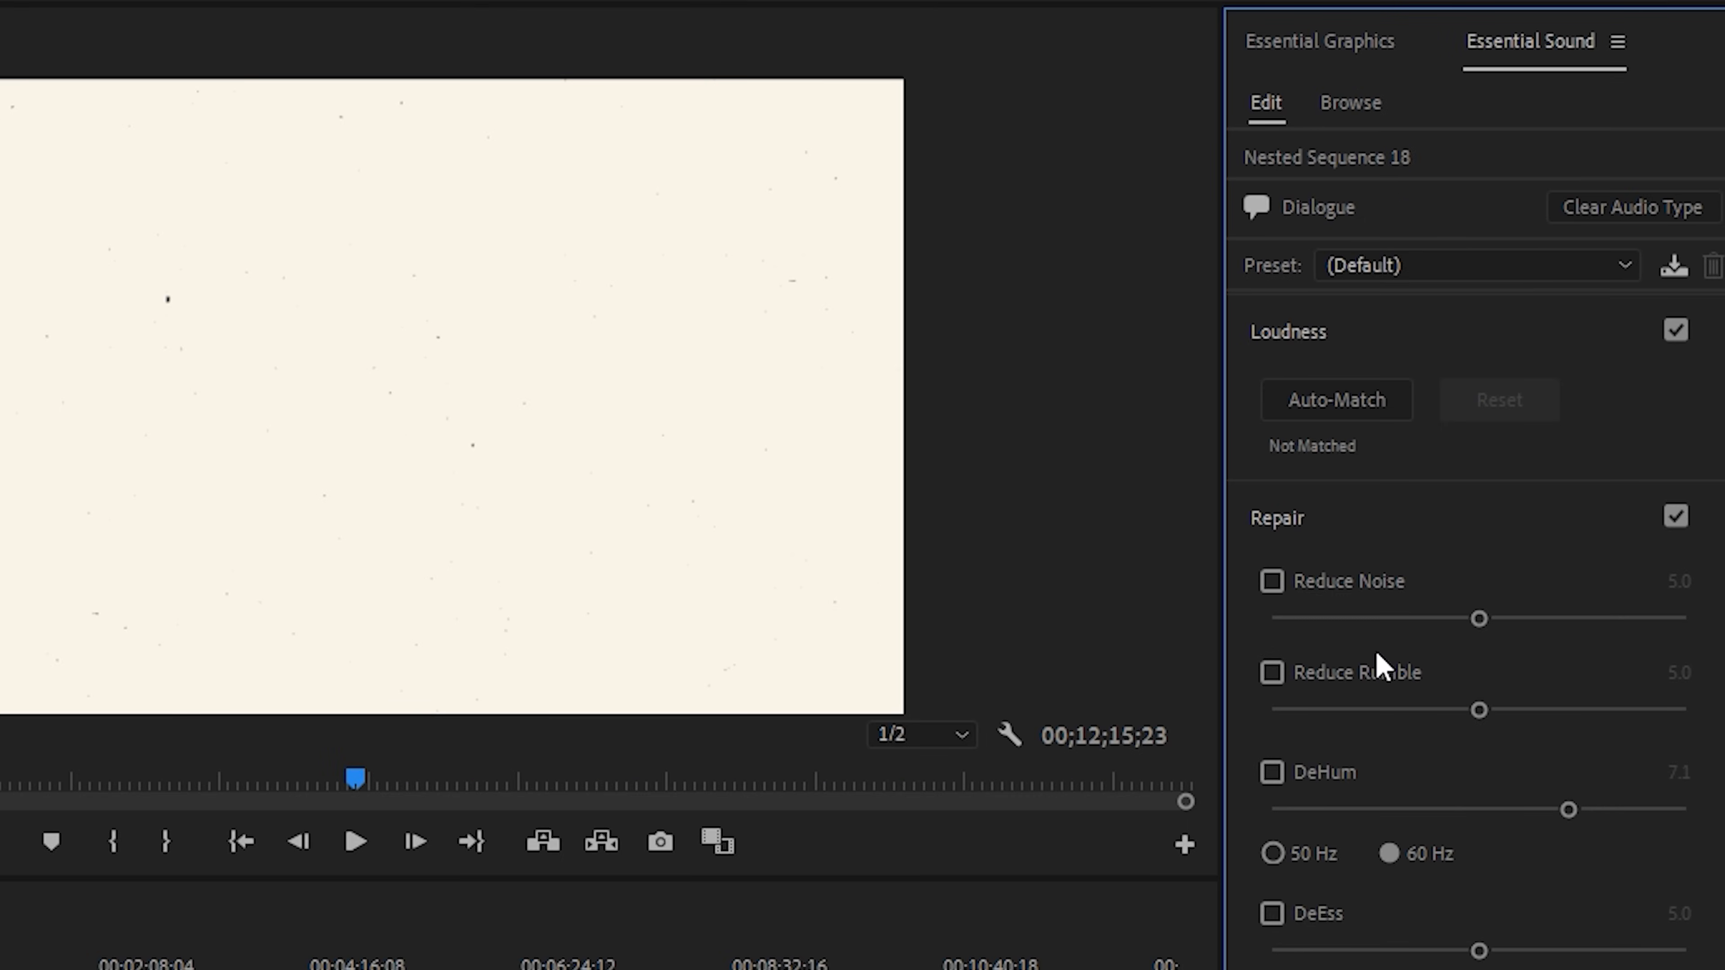
Auto-match the dialogue loudness to -1.00 LUFS and enable DeEss
click(1336, 398)
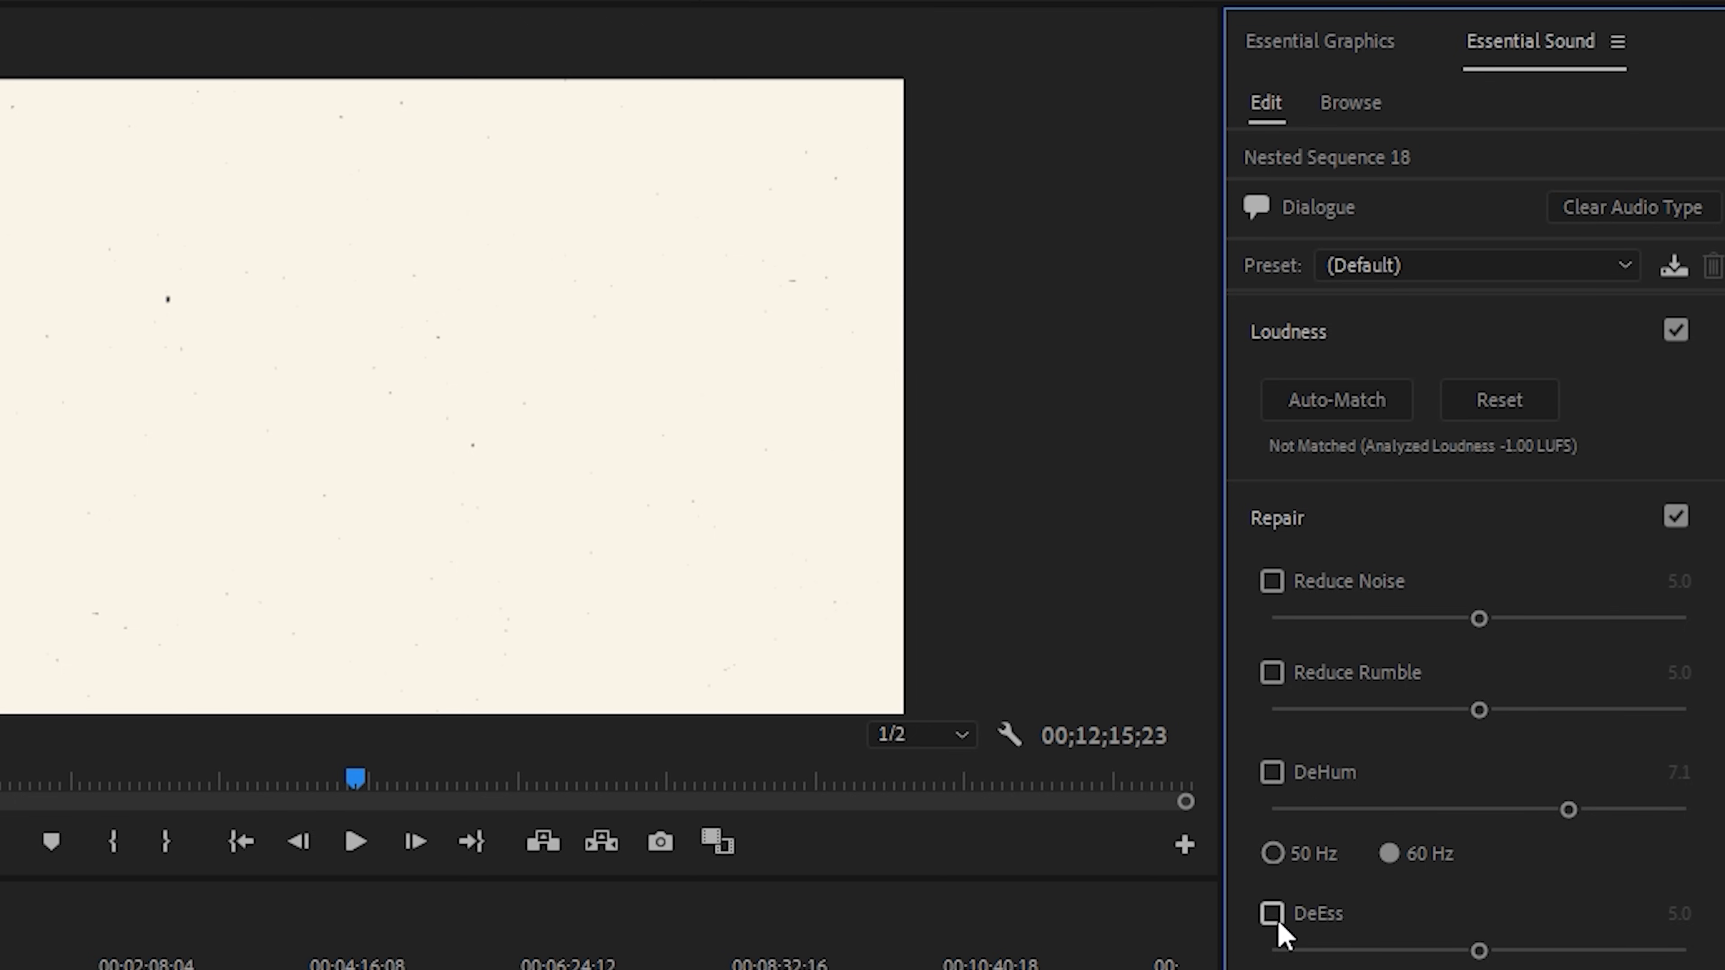
click(1270, 912)
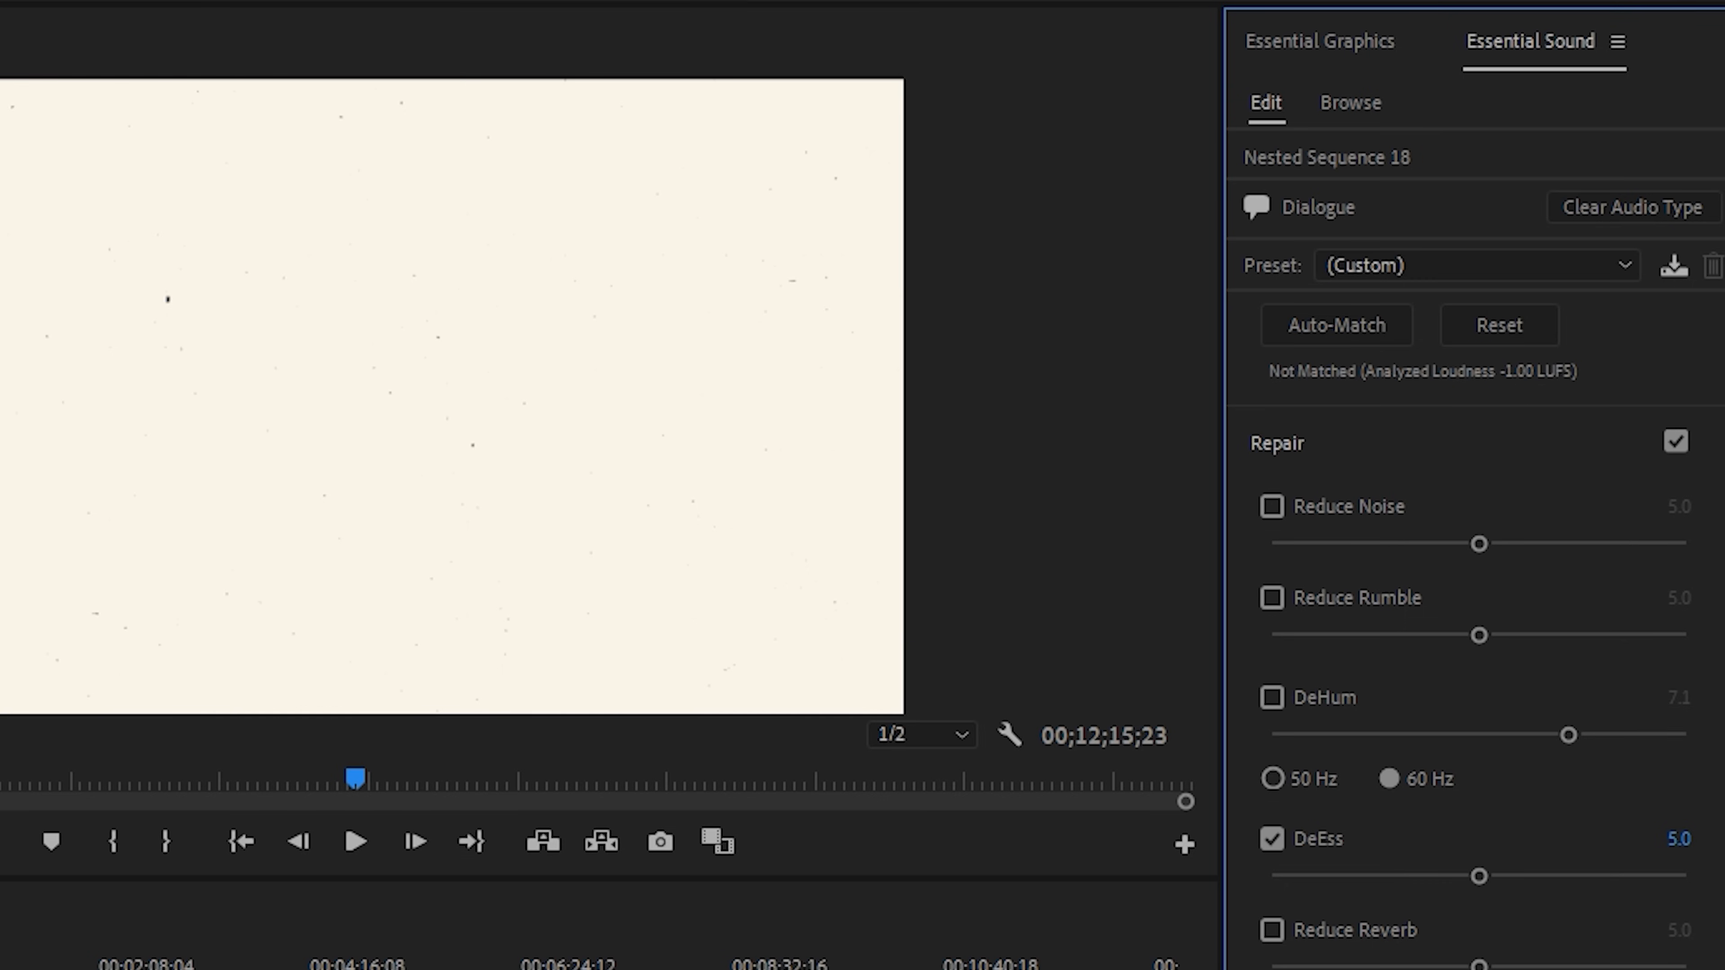
scroll(down, 3)
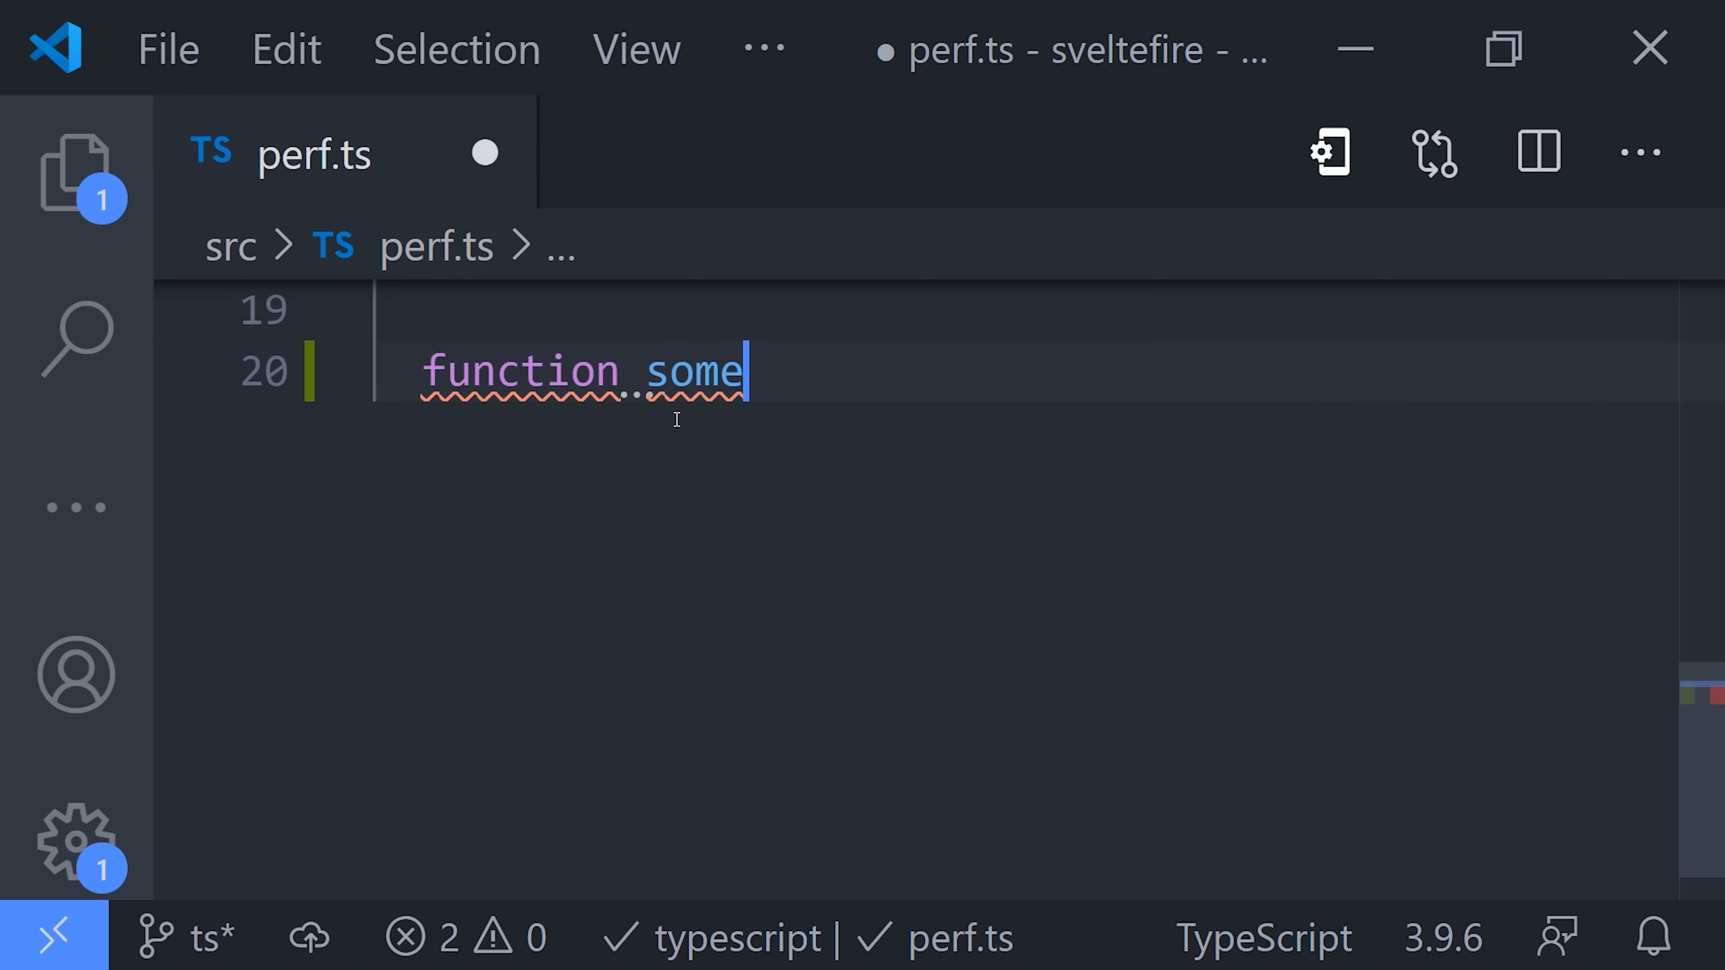
Write a throwaway sample function 'Thing() afsad' into perf.ts
text(Thing)
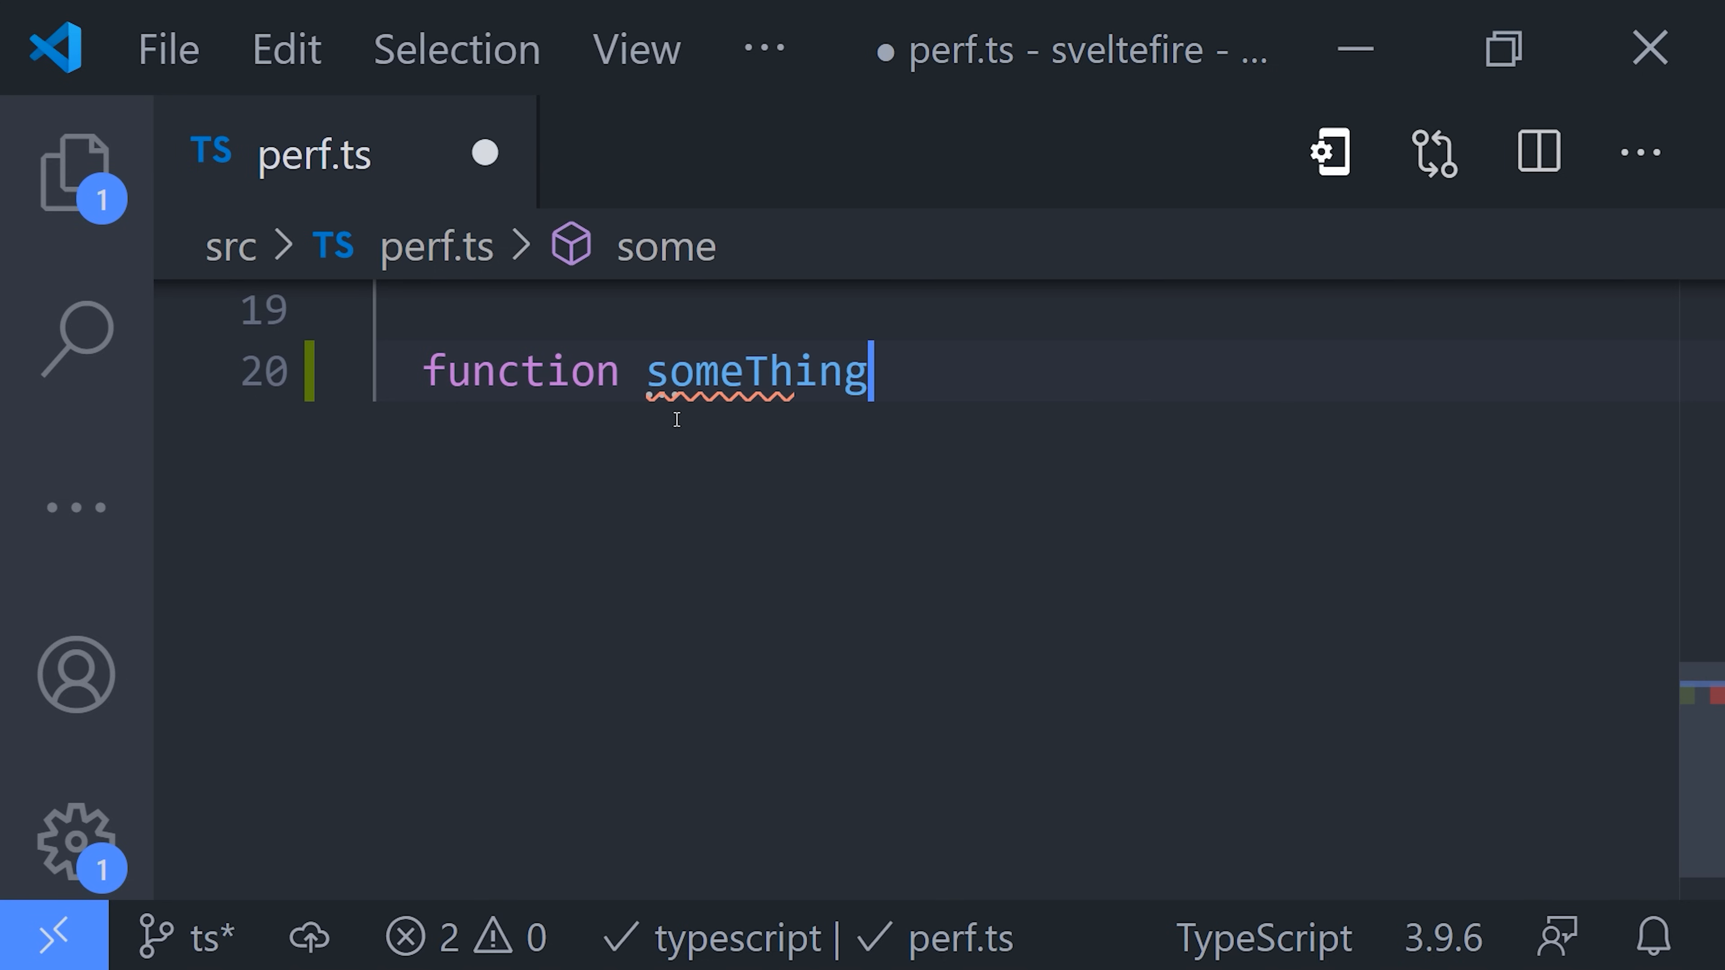
text(() {)
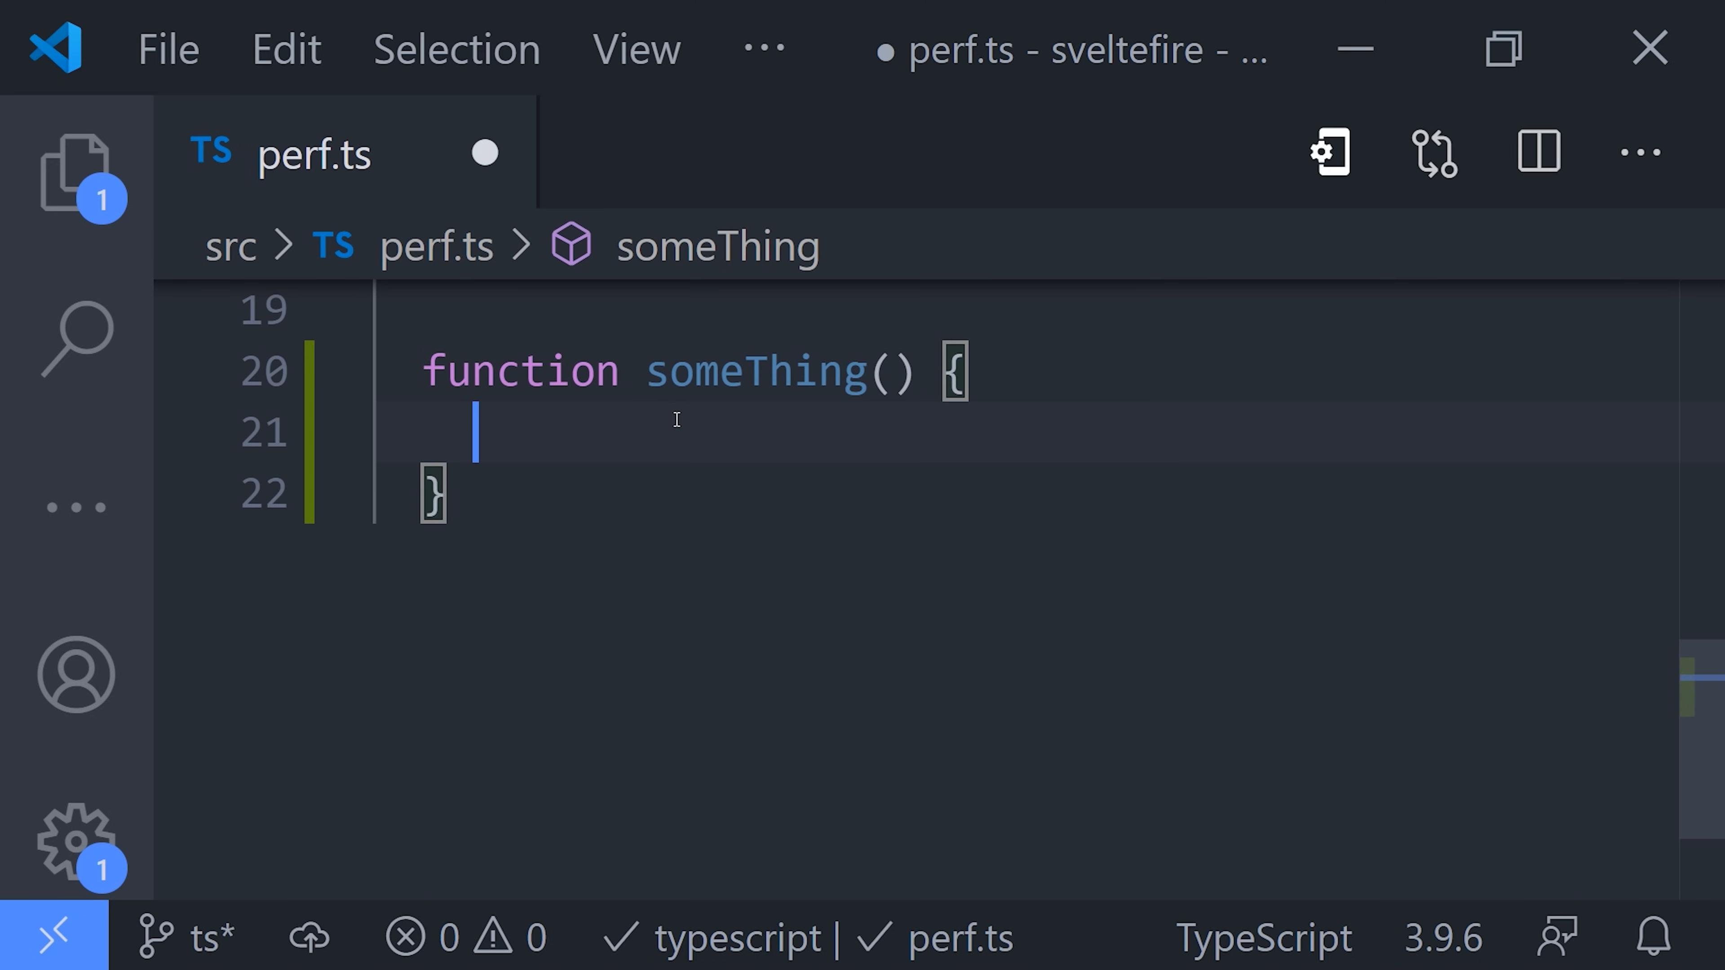
text(afsad)
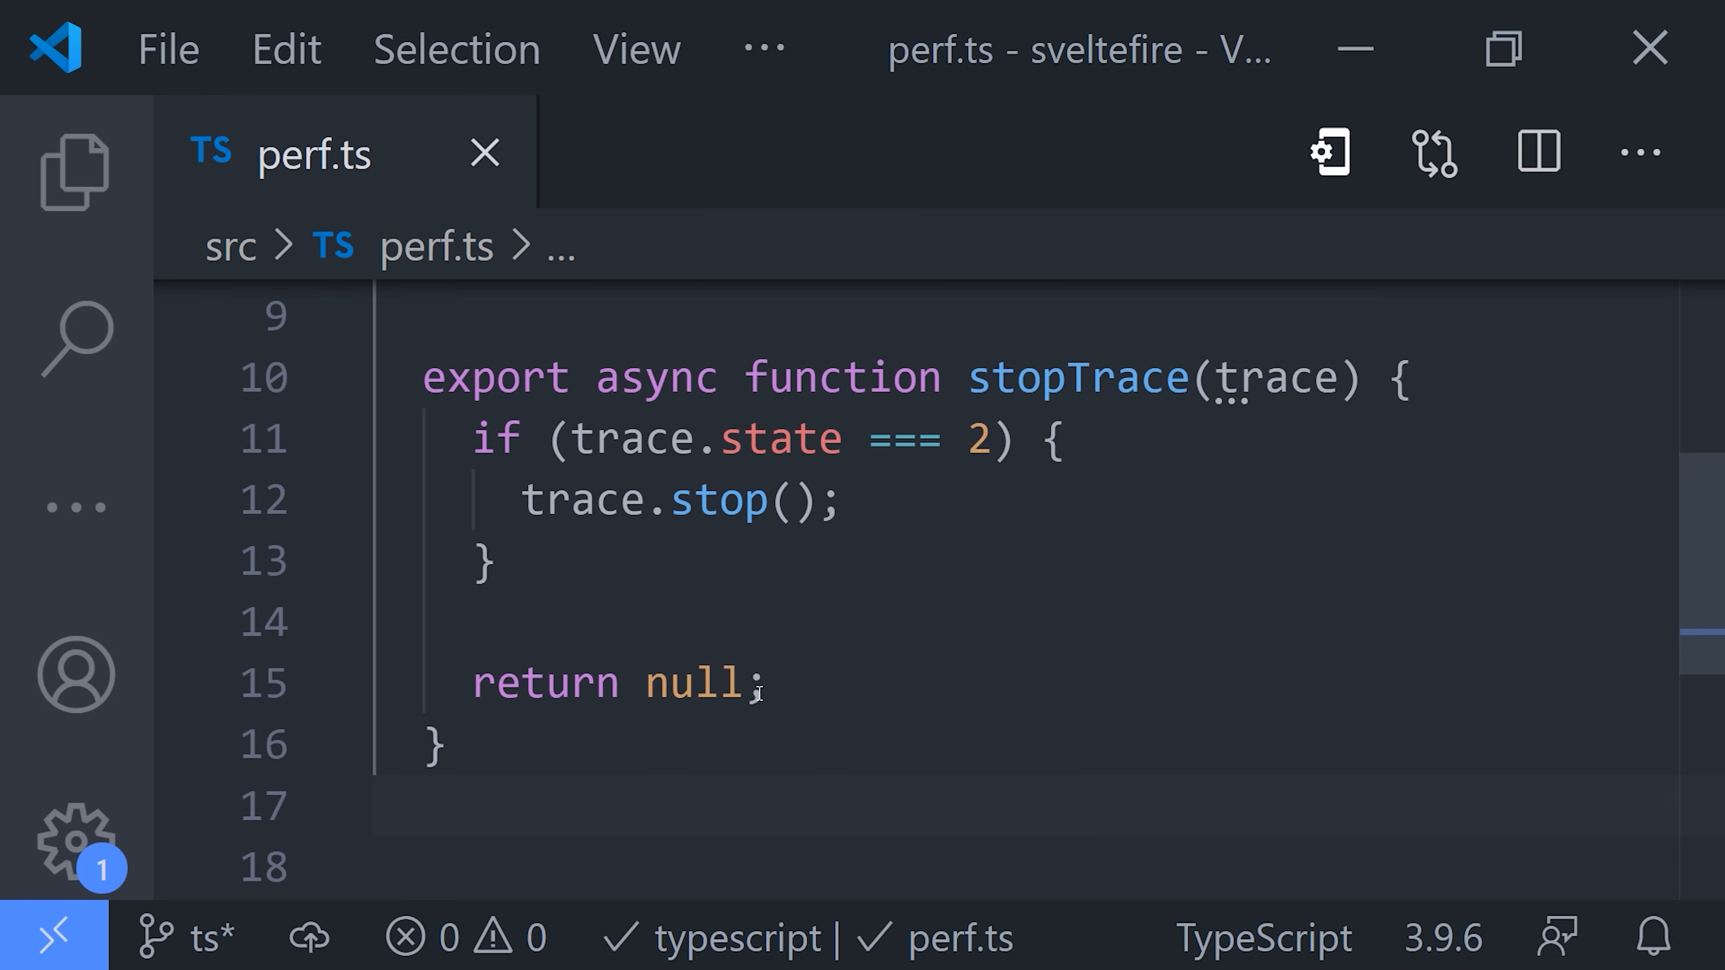
Delete the stopTrace function body, then undo to restore it intact
key(Backspace)
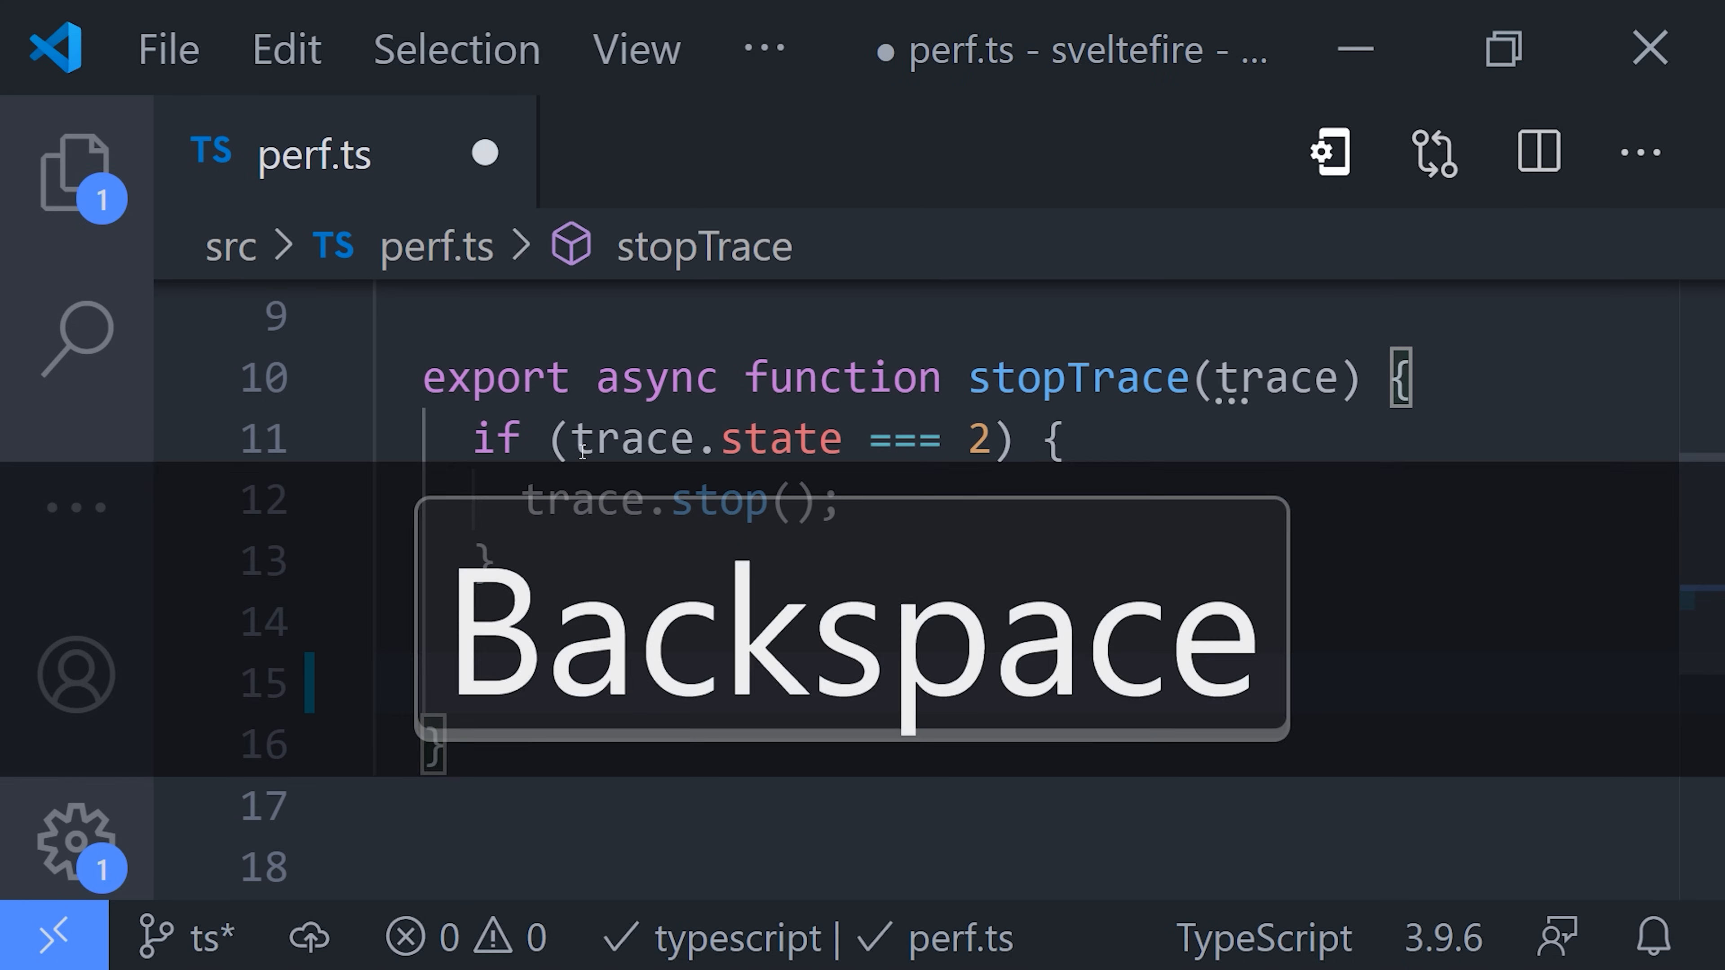
key(Backspace)
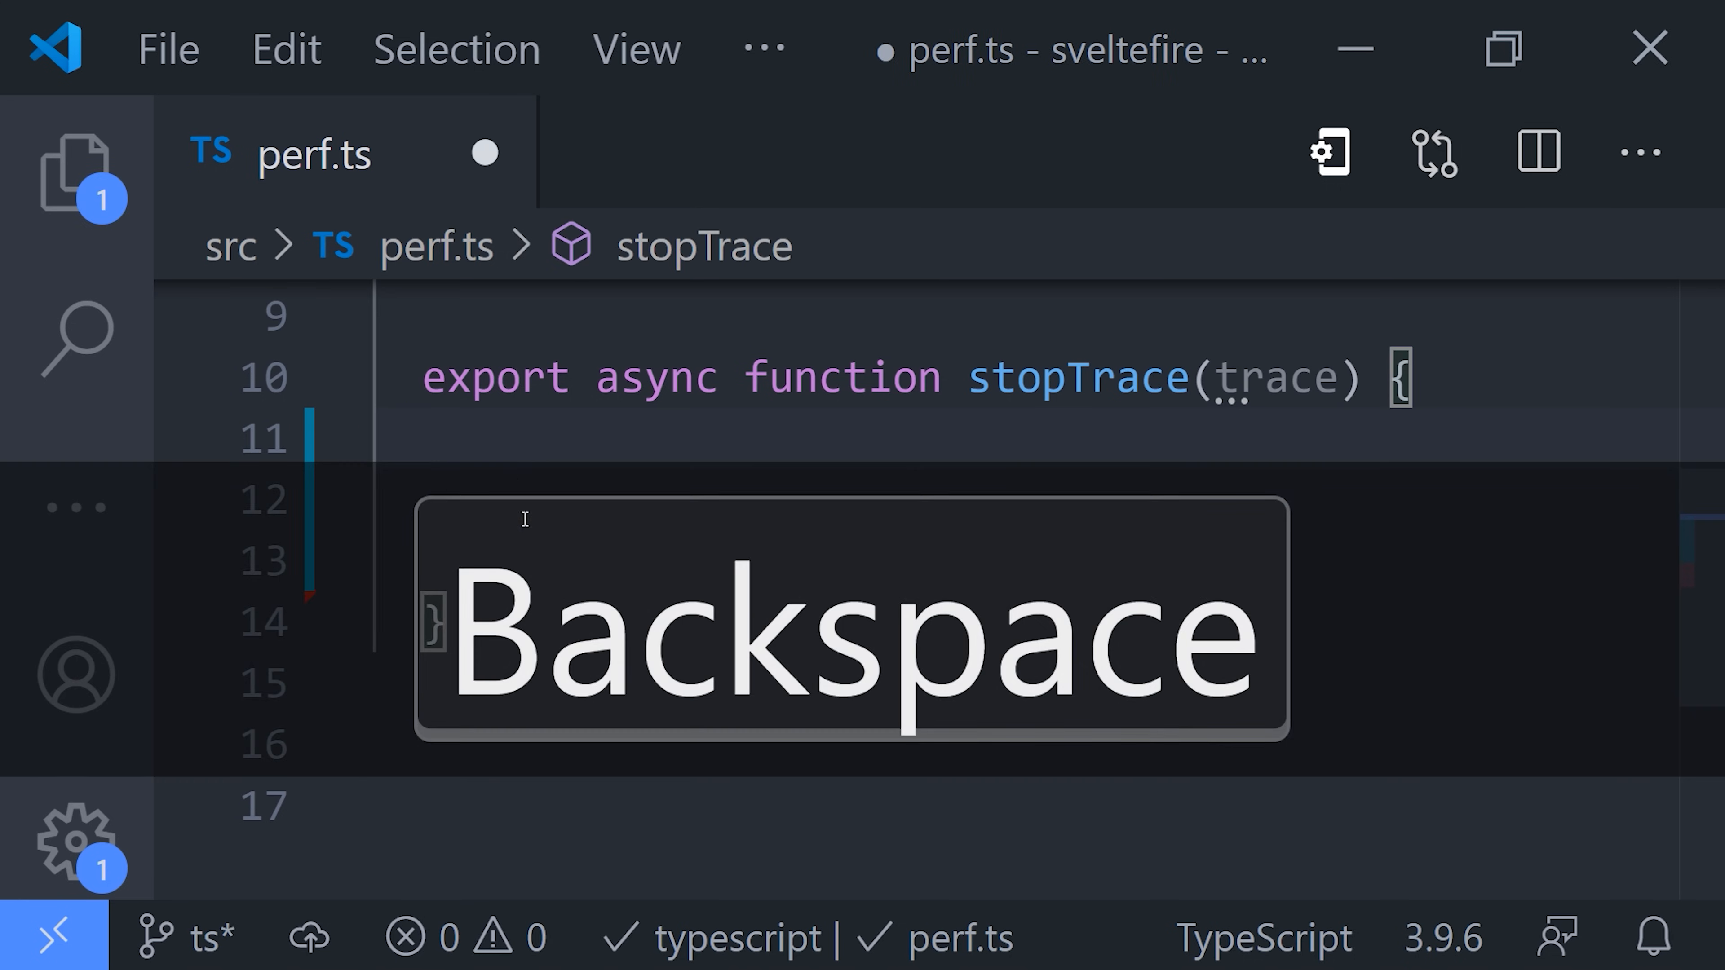
key(Backspace)
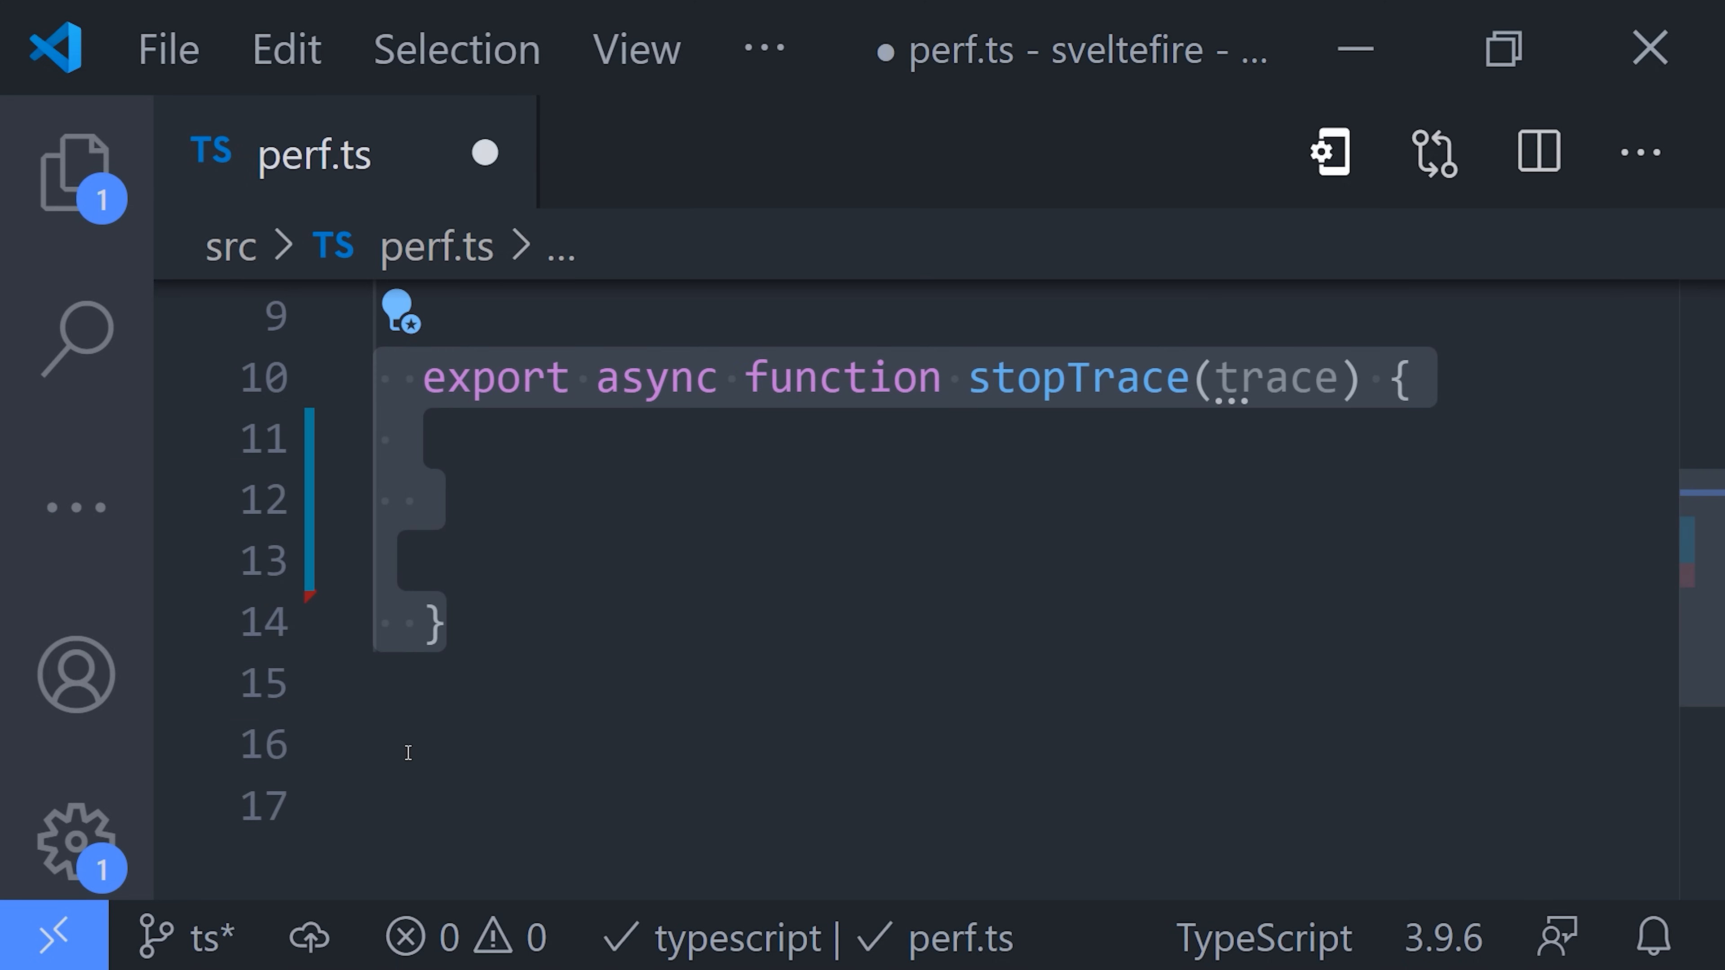
key(ctrl+z)
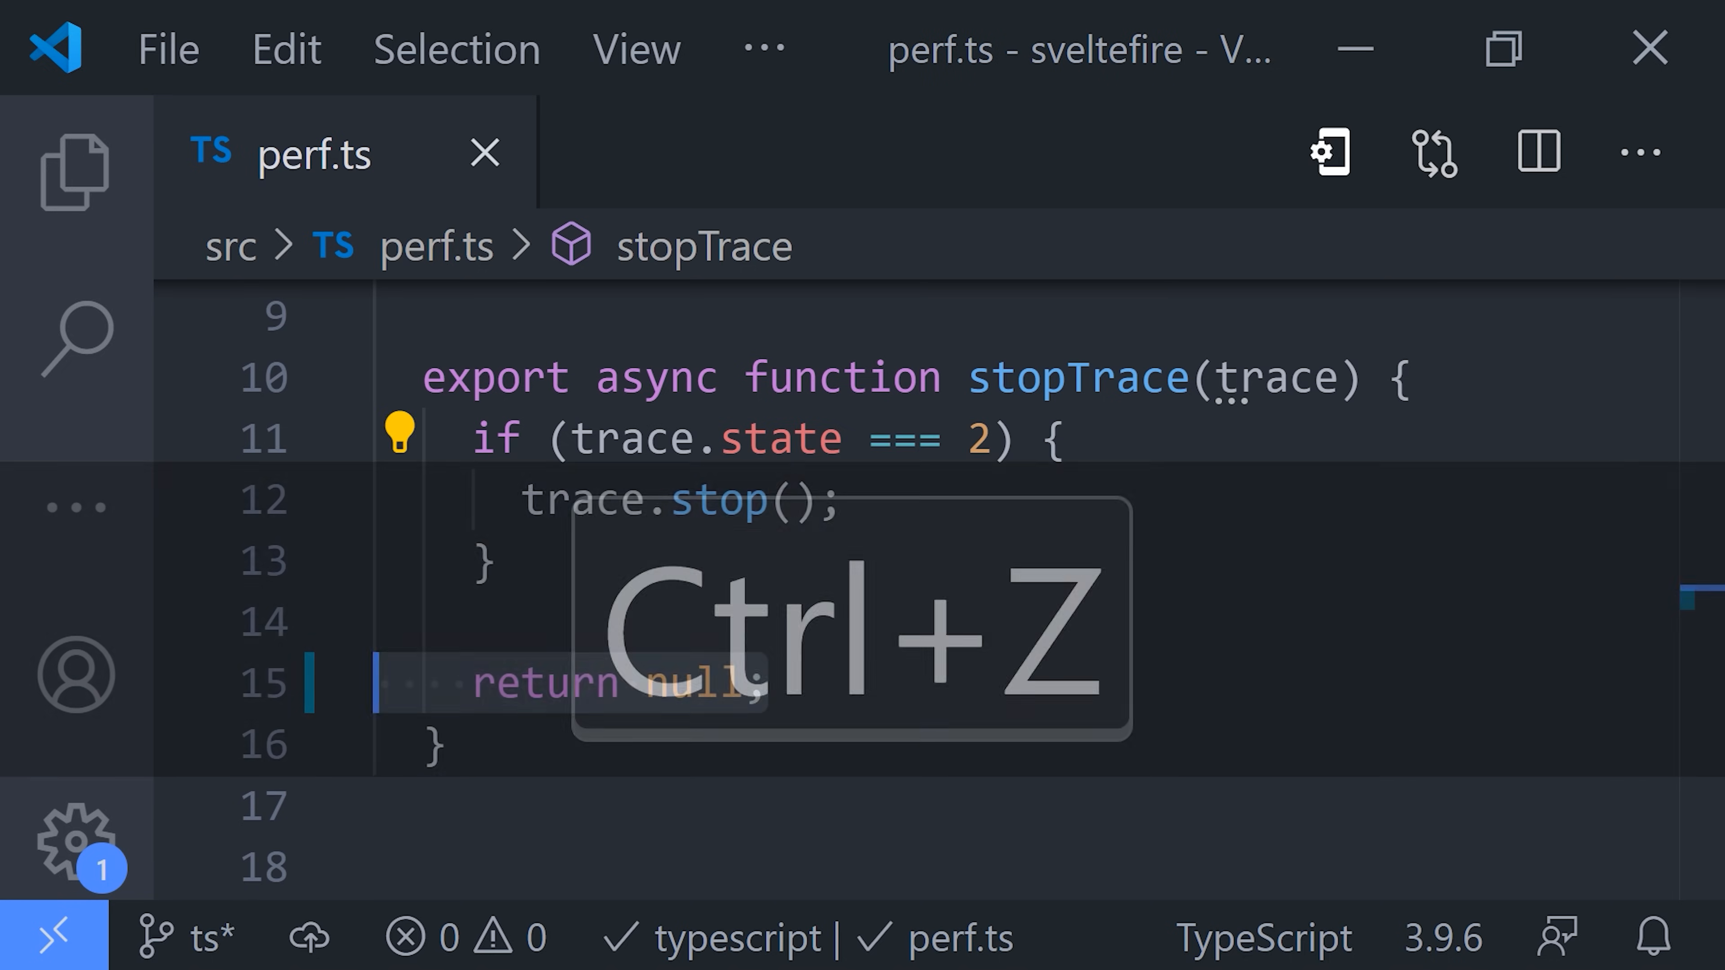
key(ctrl+z)
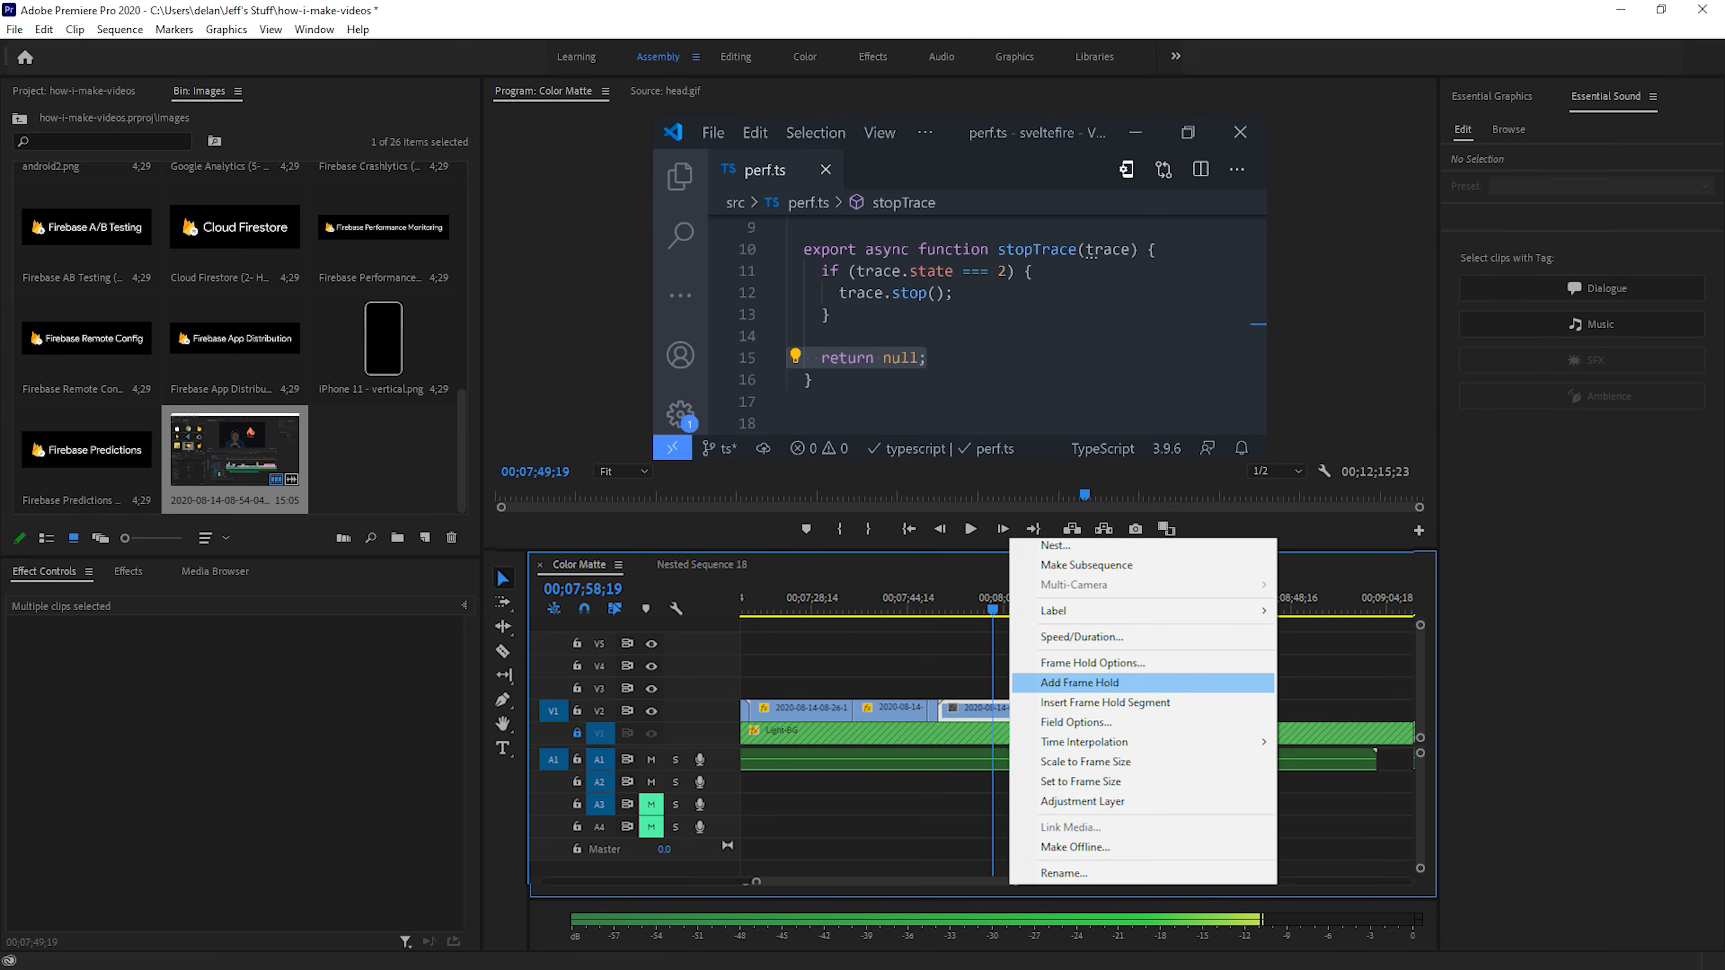
Add a frame hold to the code screenshot clip on V2 and play the sequence from 0
key(ctrl+z)
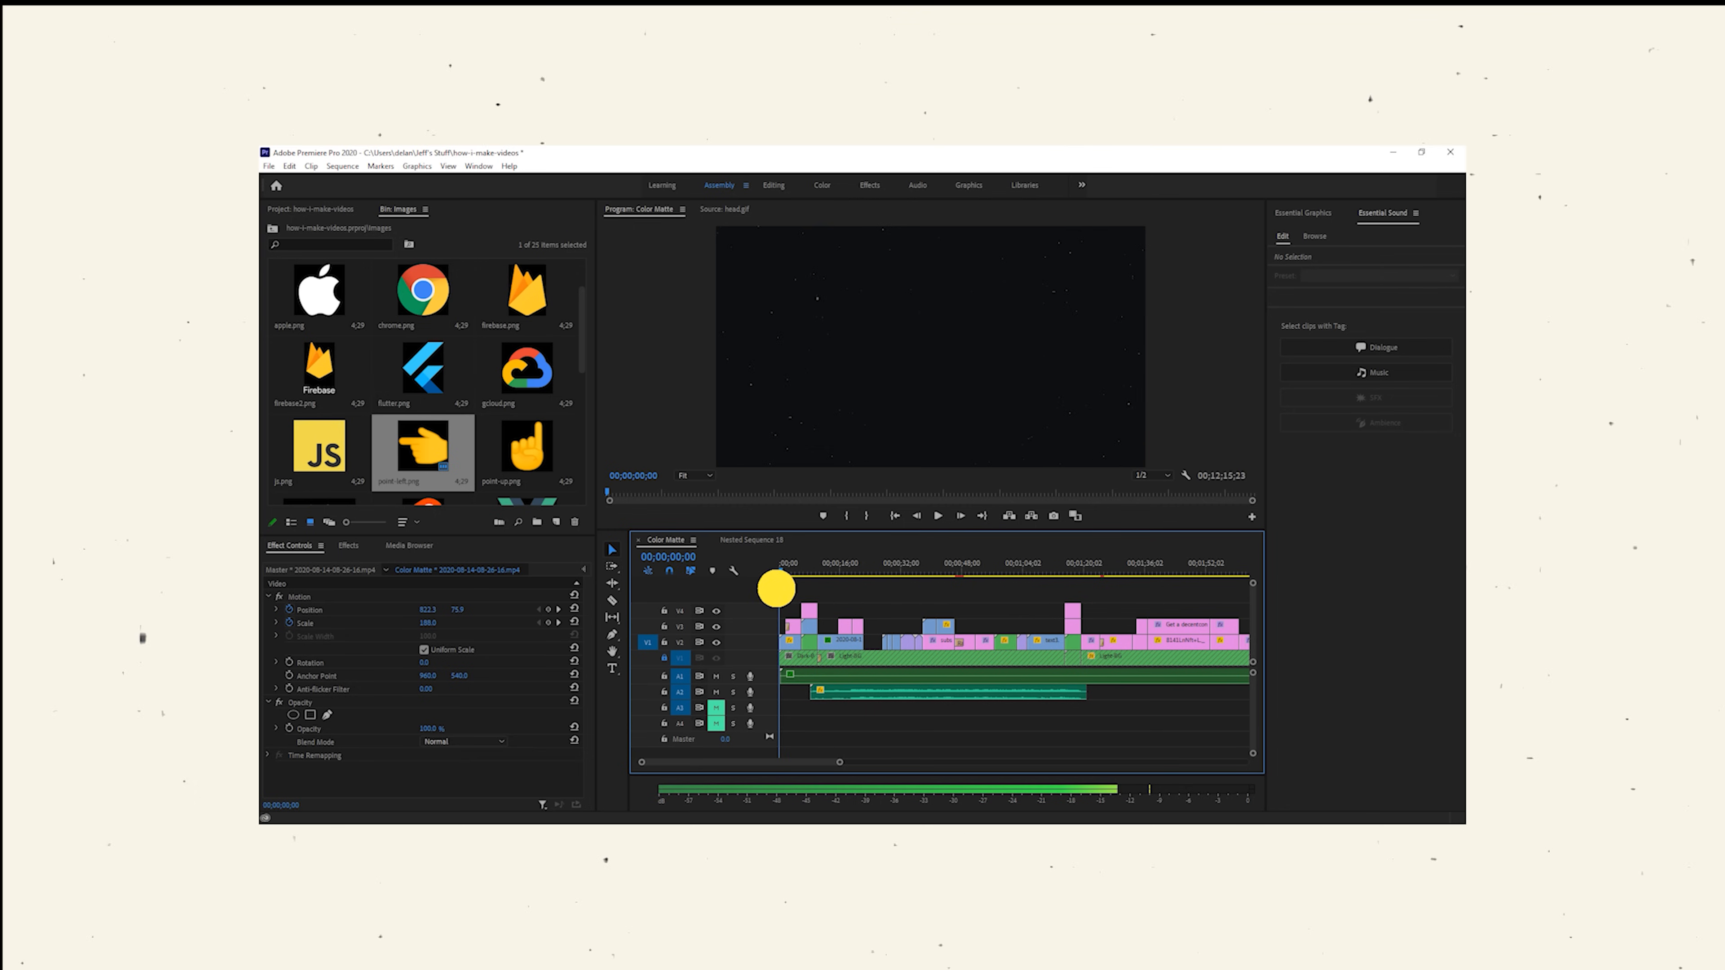
click(842, 576)
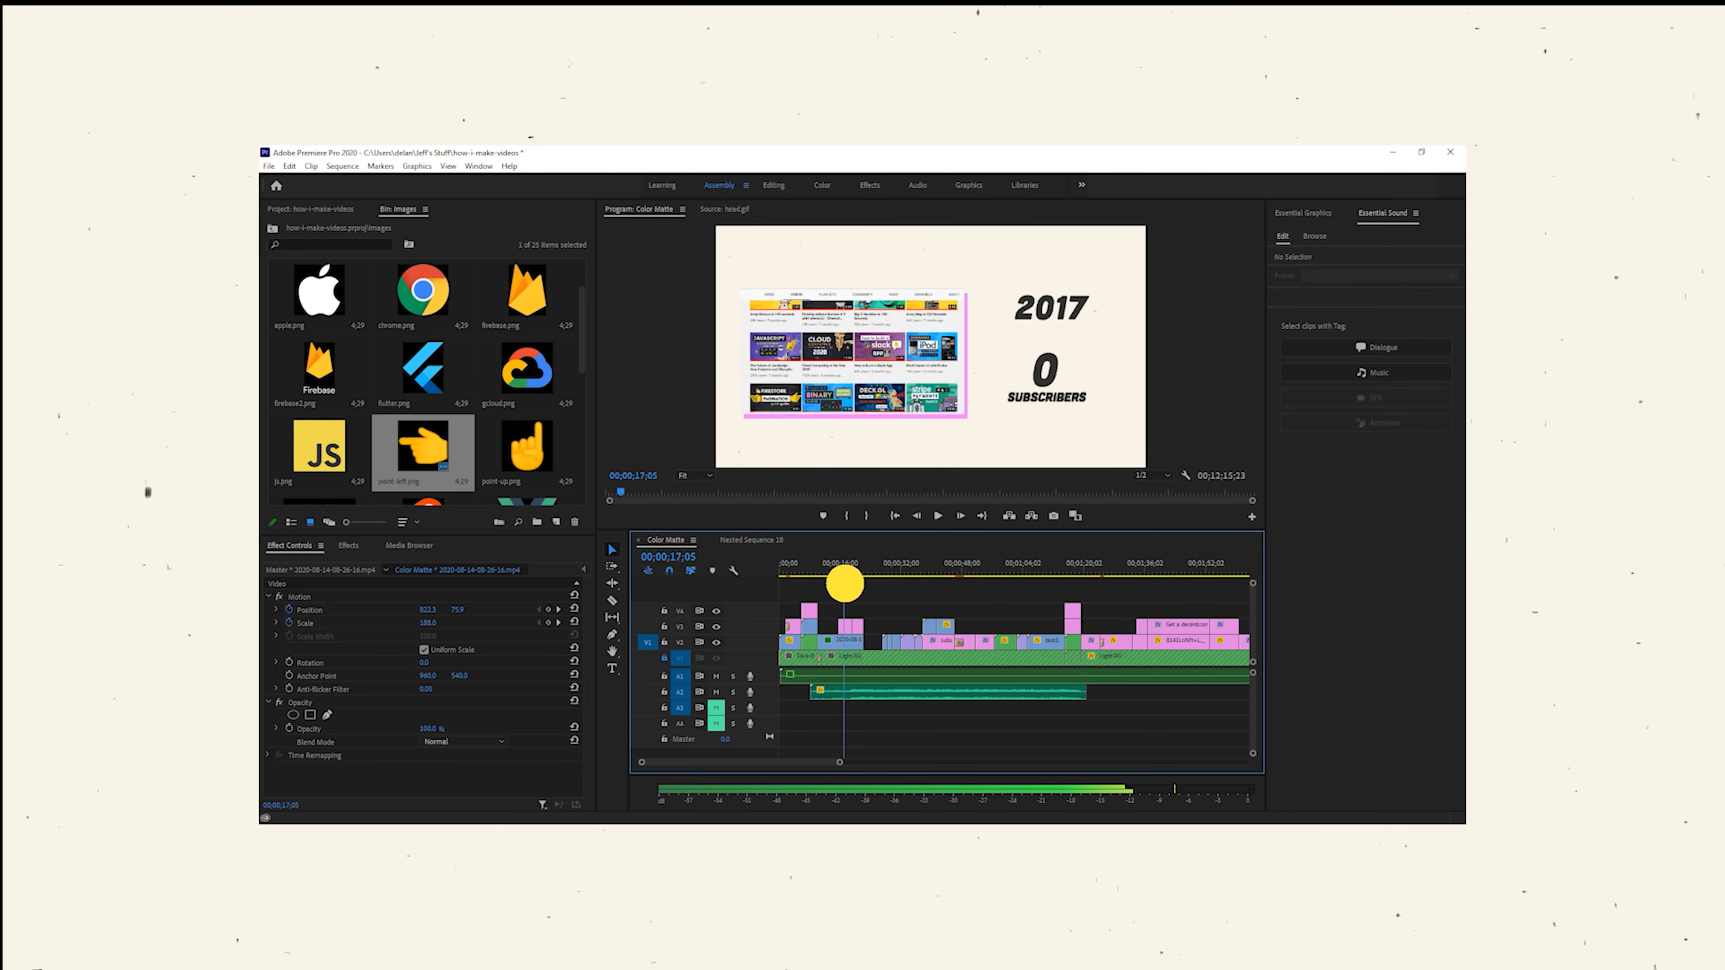